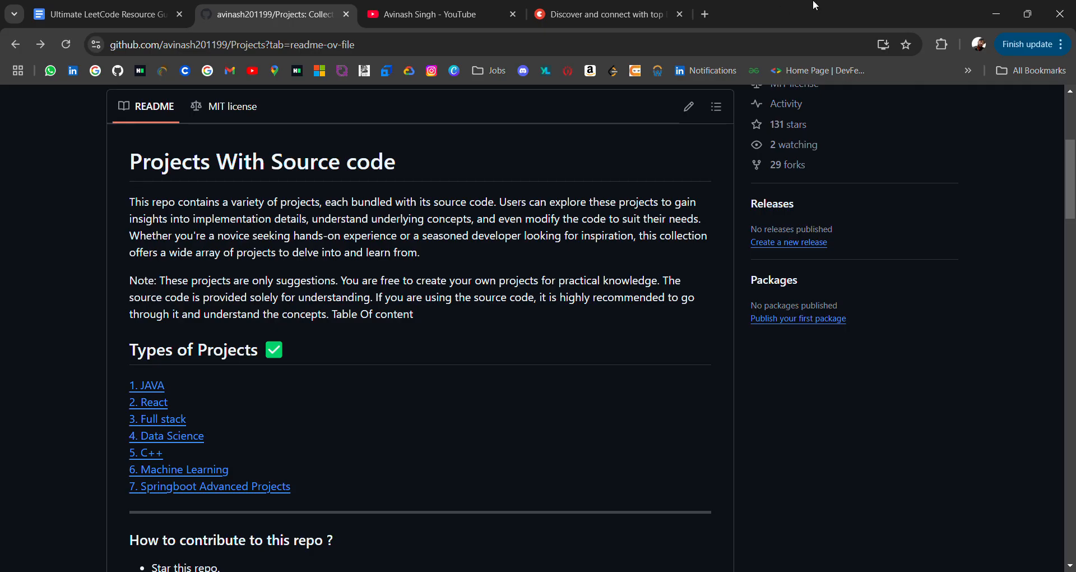
# Switch to the Let's Code channel's Videos grid and scroll down through its uploads
pyautogui.scroll(-3)
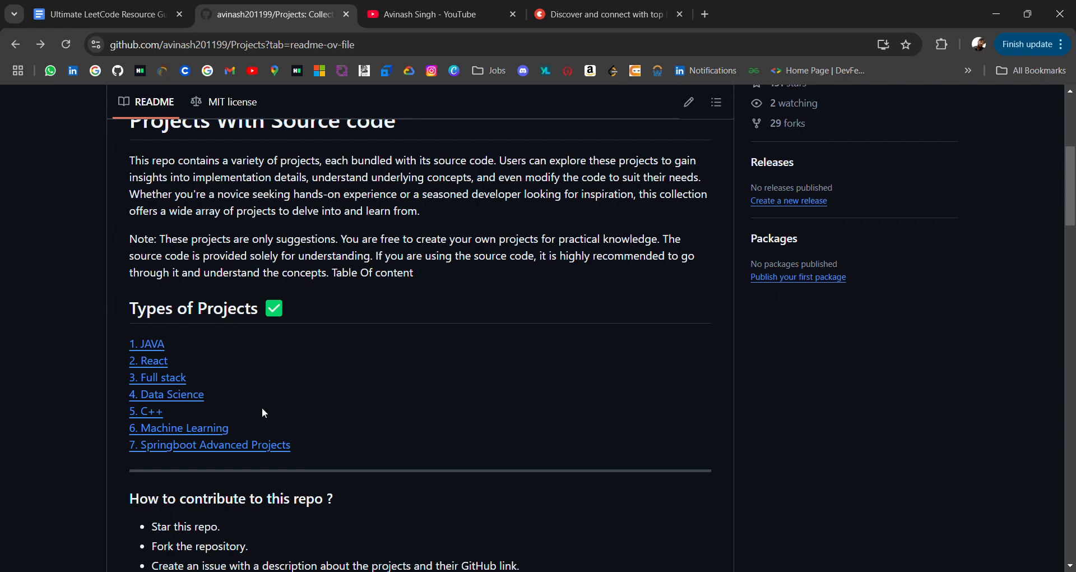
pyautogui.scroll(3)
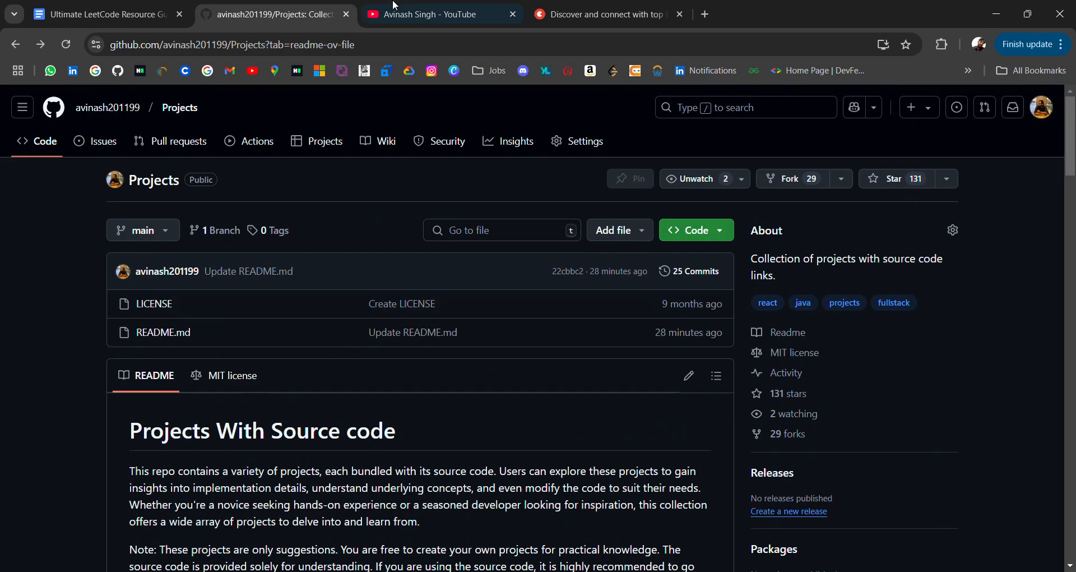
pyautogui.click(439, 13)
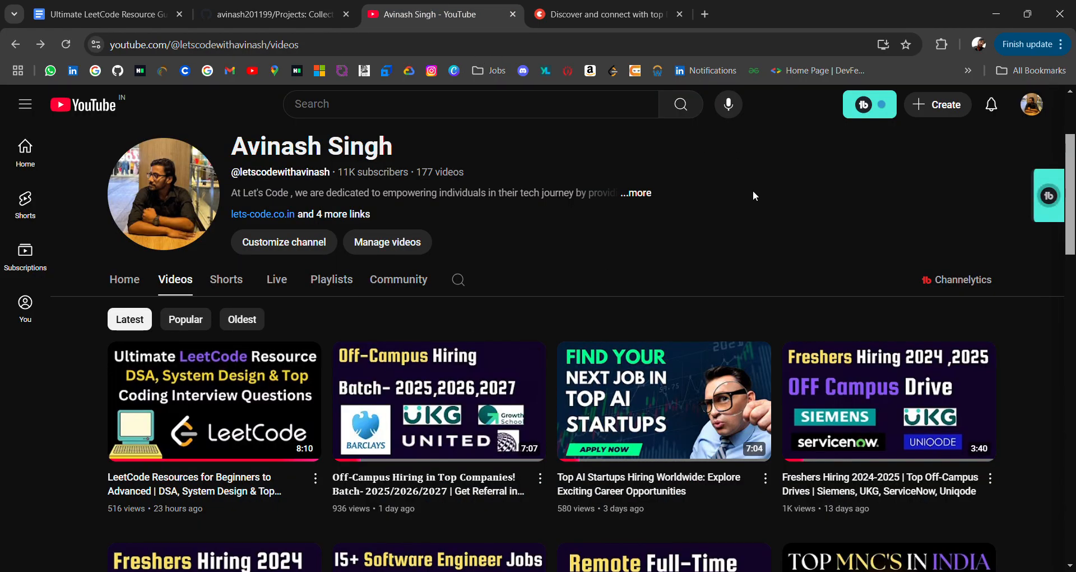
pyautogui.moveTo(984, 131)
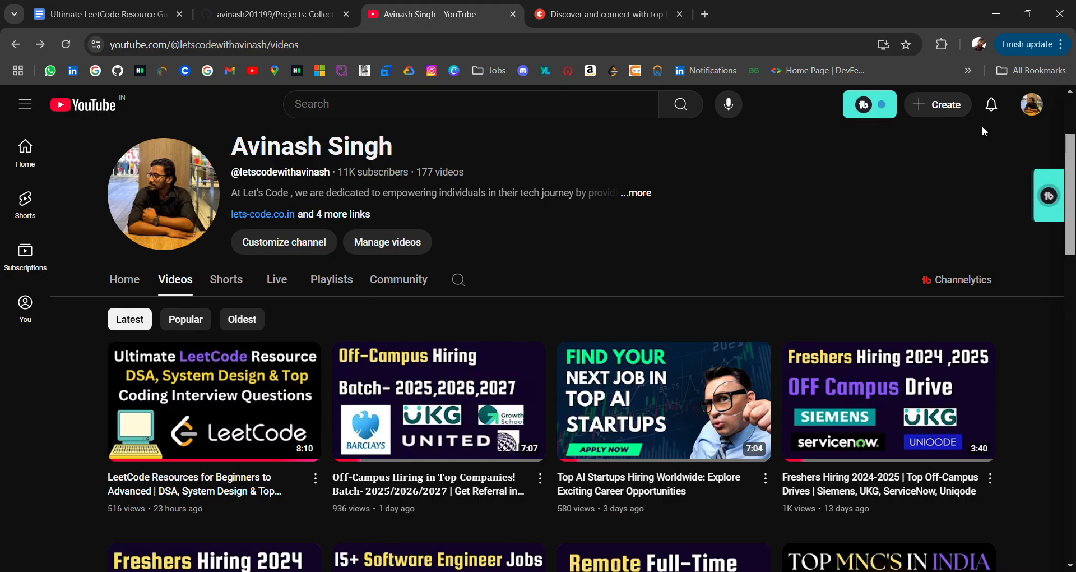
pyautogui.scroll(-3)
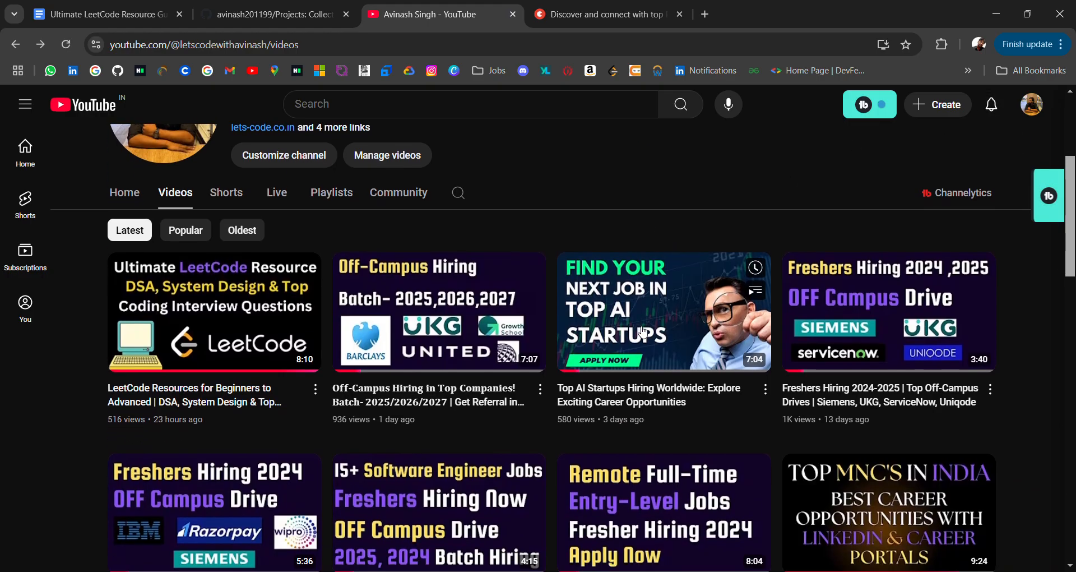
pyautogui.scroll(-3)
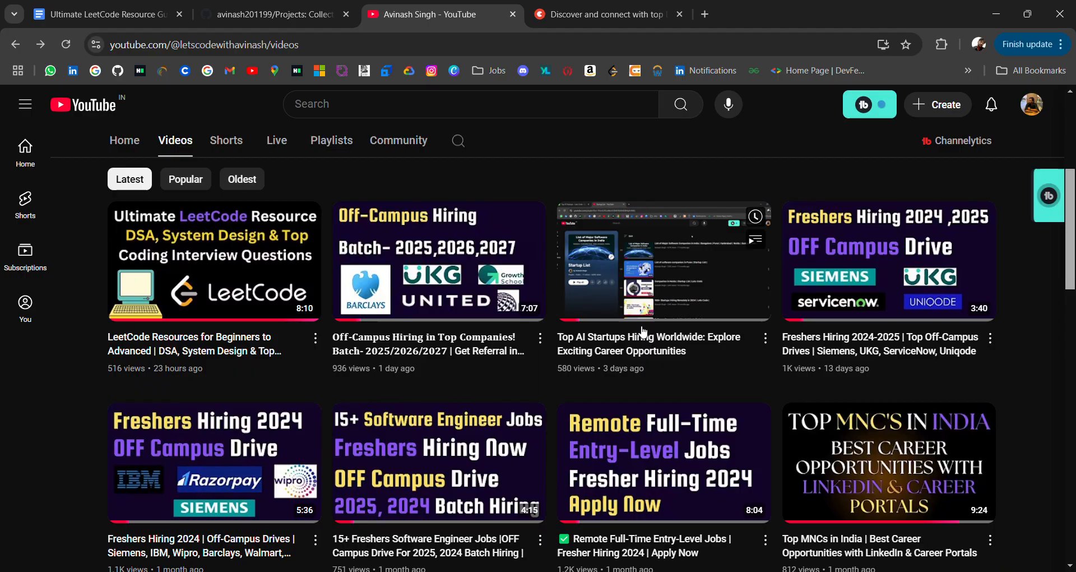
pyautogui.scroll(-3)
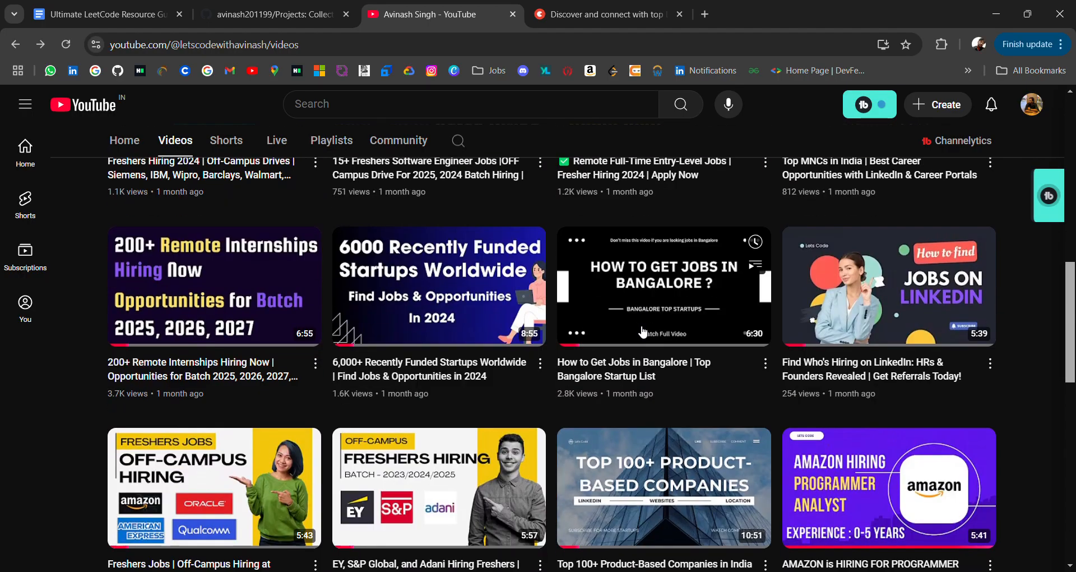
# Finish browsing the channel's uploads and move to the LeetCode resource guide document
pyautogui.scroll(-3)
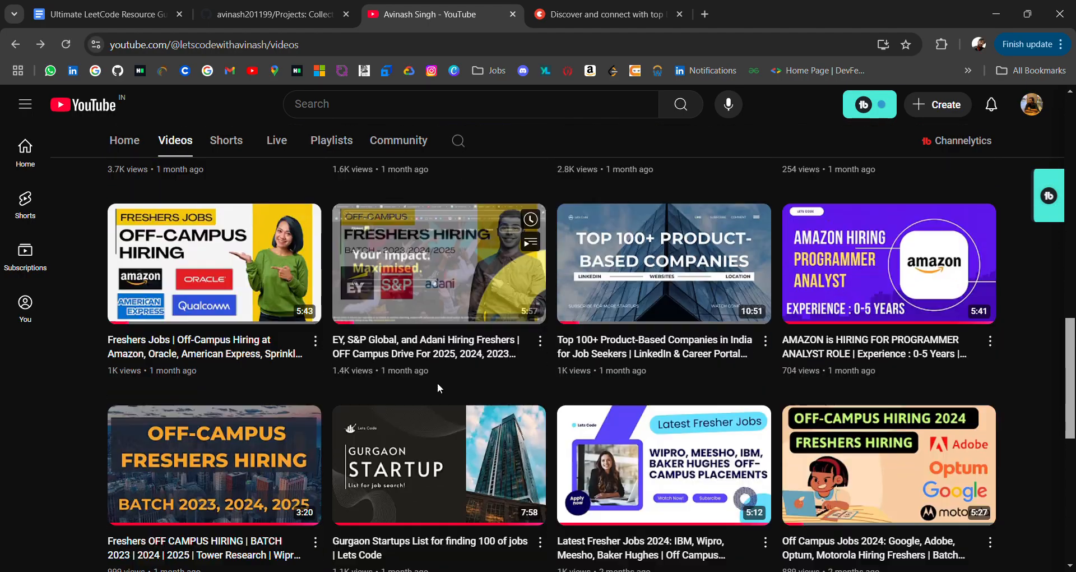
pyautogui.scroll(-3)
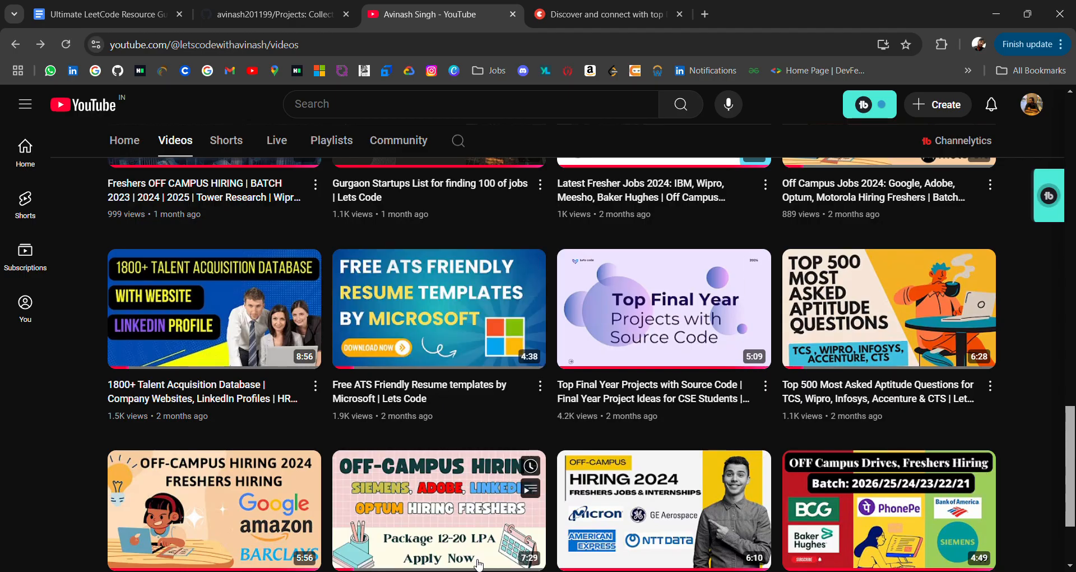
pyautogui.scroll(3)
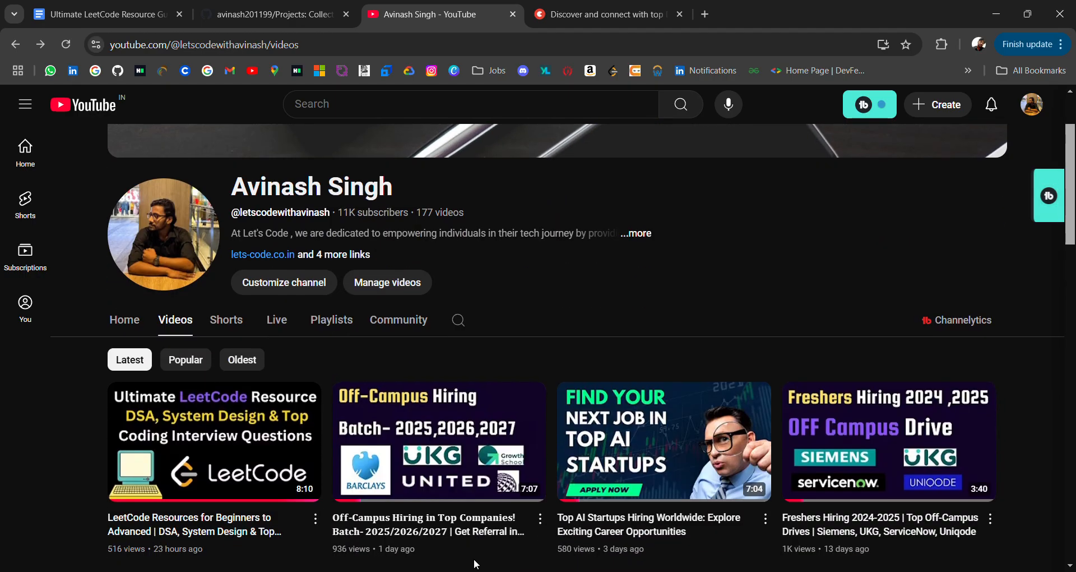
pyautogui.scroll(-3)
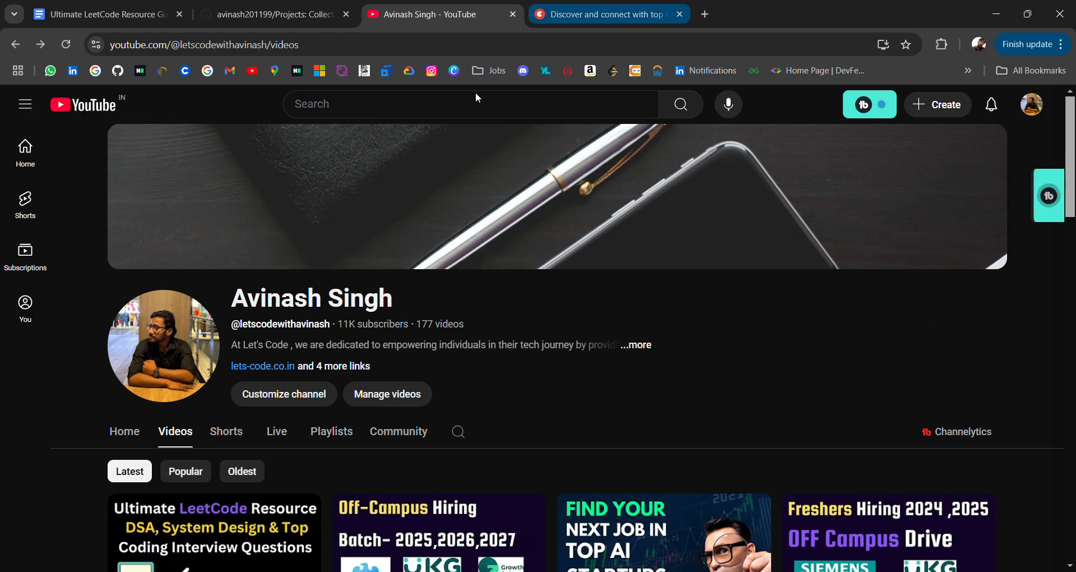
pyautogui.scroll(-3)
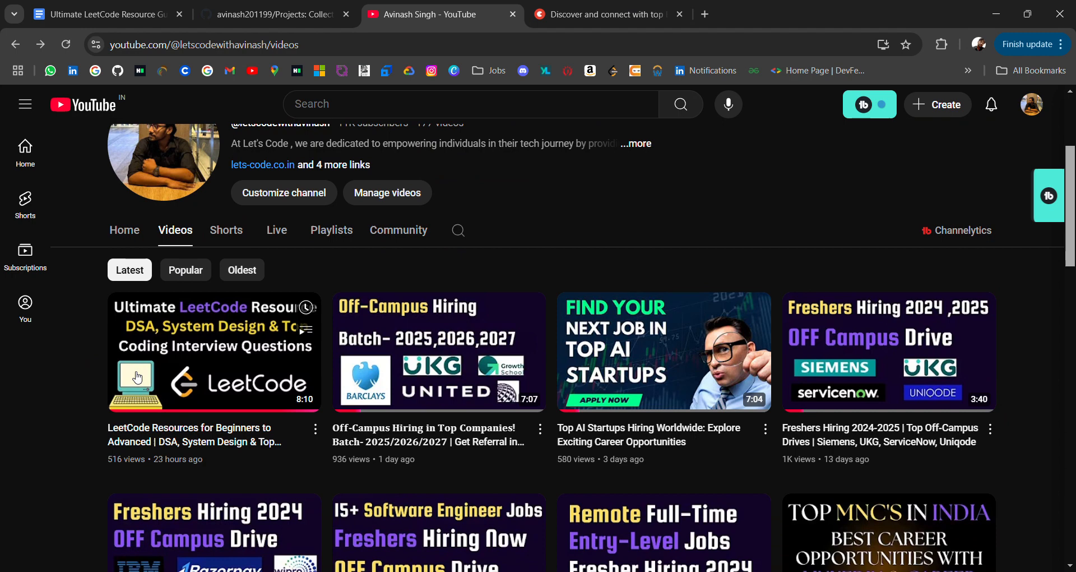
pyautogui.moveTo(64, 411)
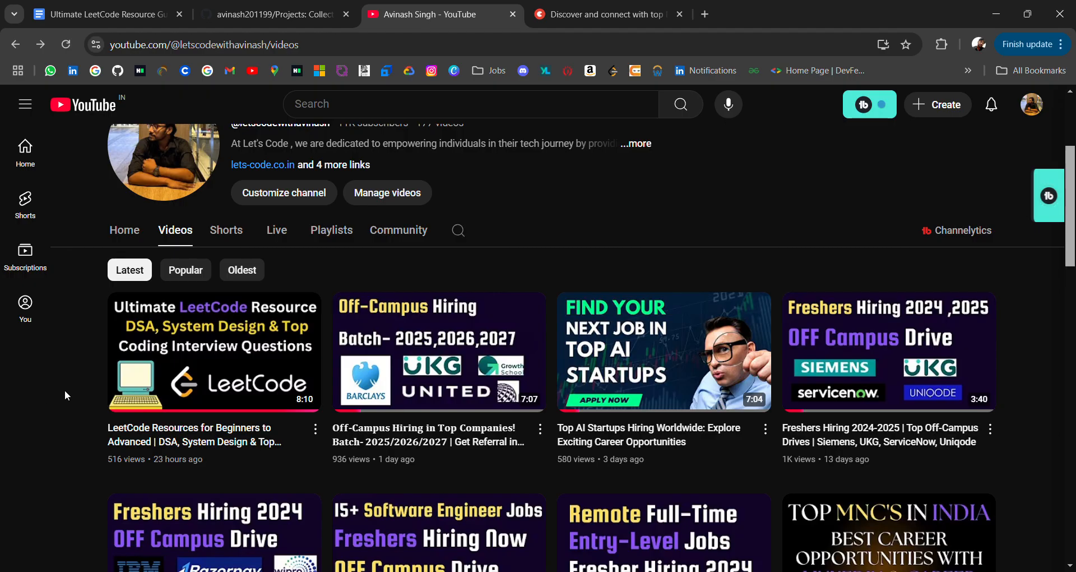
pyautogui.moveTo(337, 272)
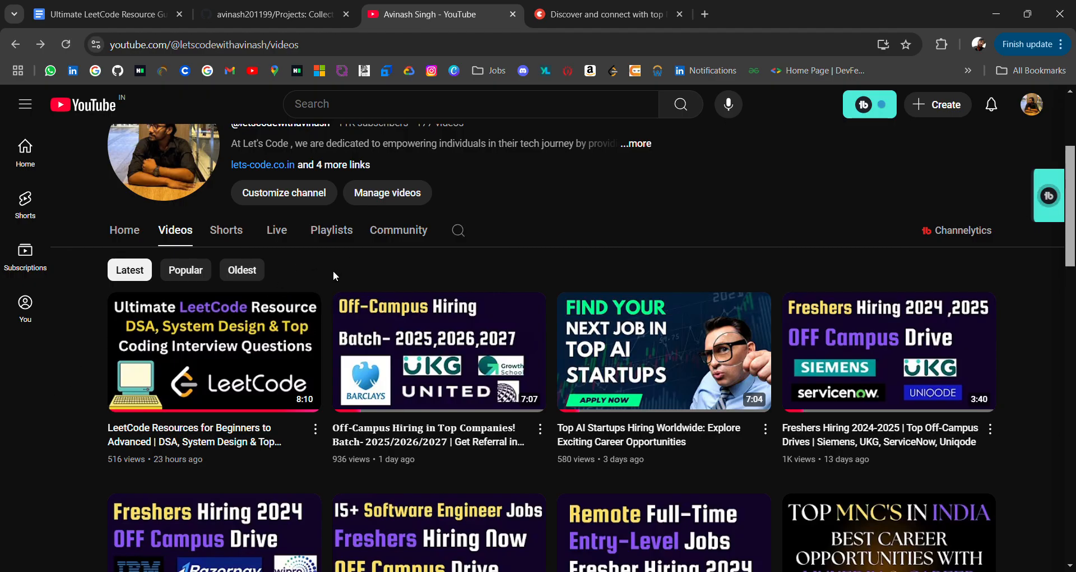
pyautogui.click(103, 13)
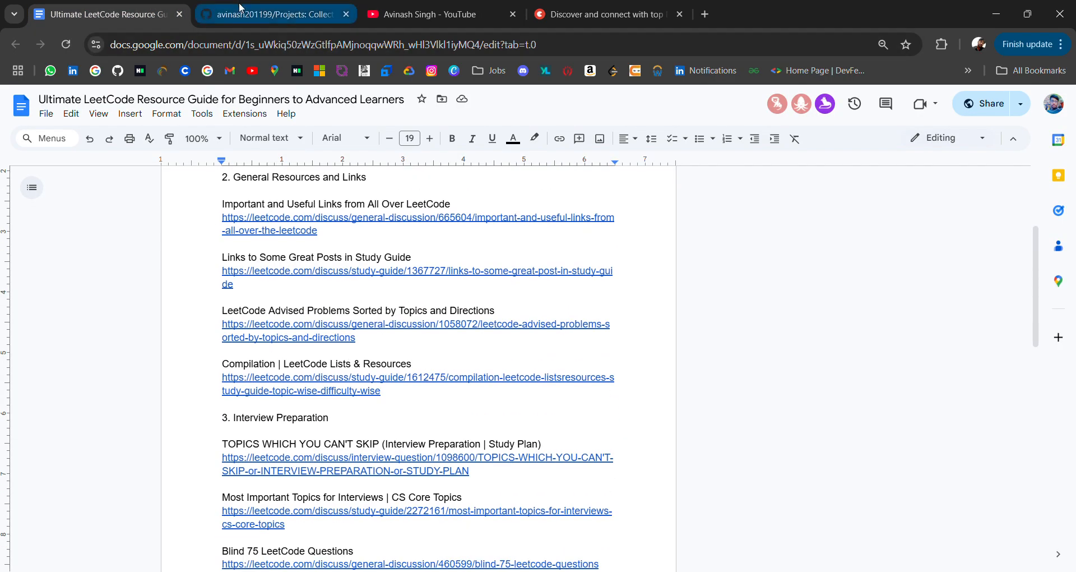
# Move from the Ultimate LeetCode Resource Guide to the Topmate referrals page
pyautogui.click(608, 13)
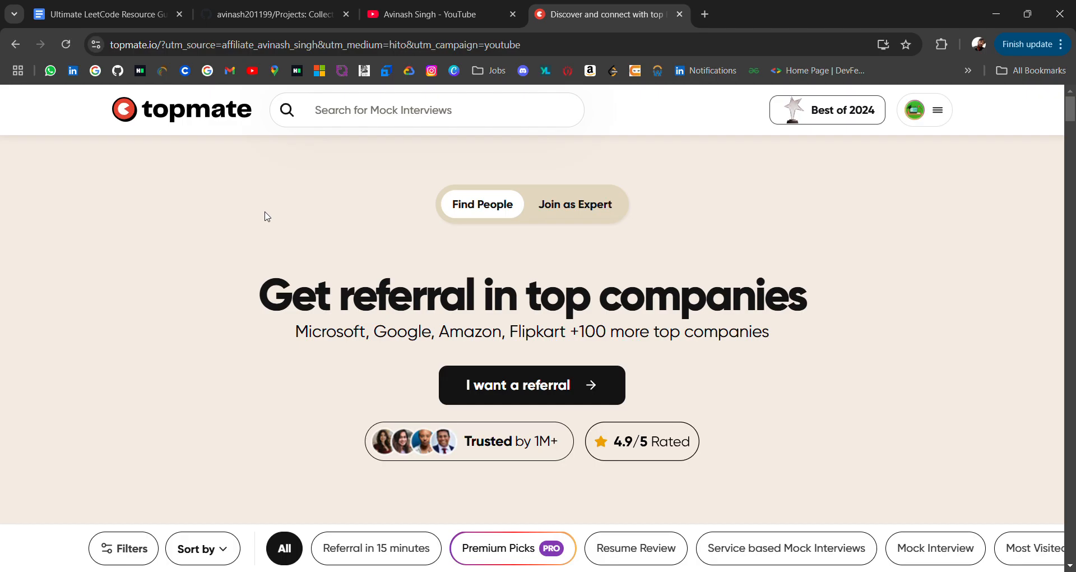
# Filter Topmate to the 'Referral in 15 minutes' category and view the mentor cards
pyautogui.scroll(-3)
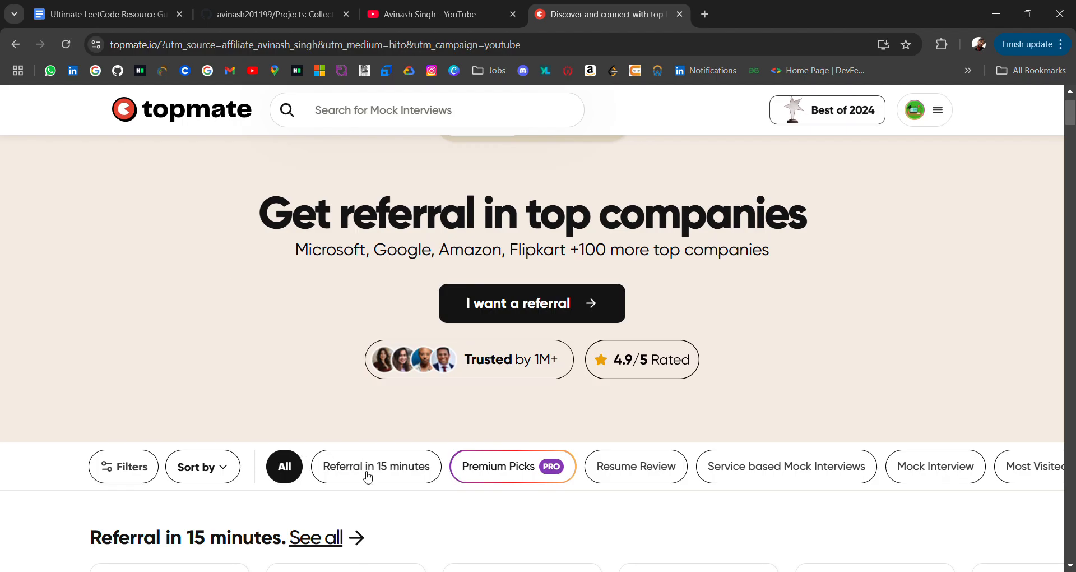
pyautogui.click(376, 465)
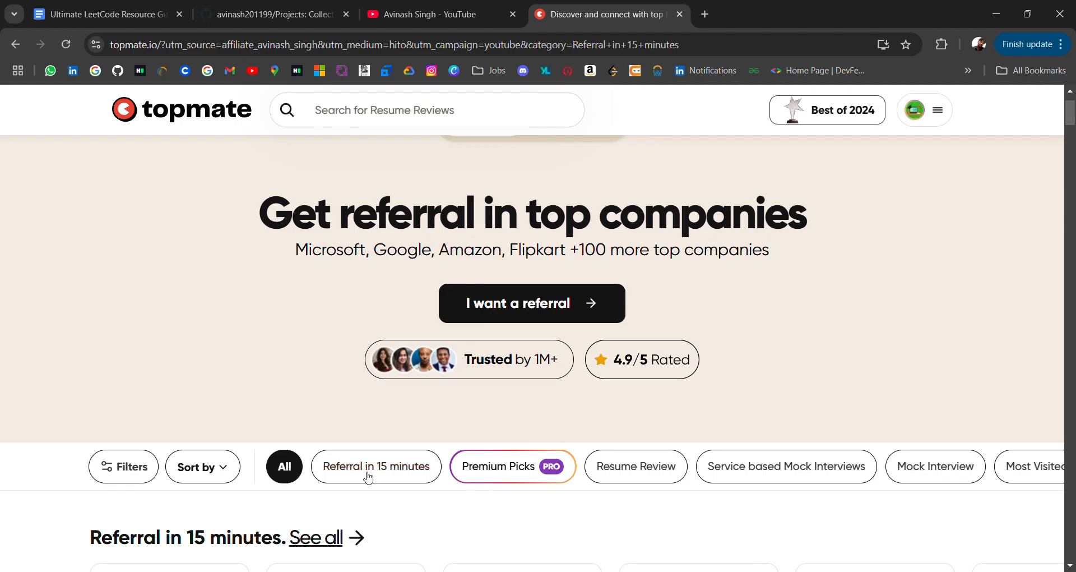
pyautogui.click(375, 466)
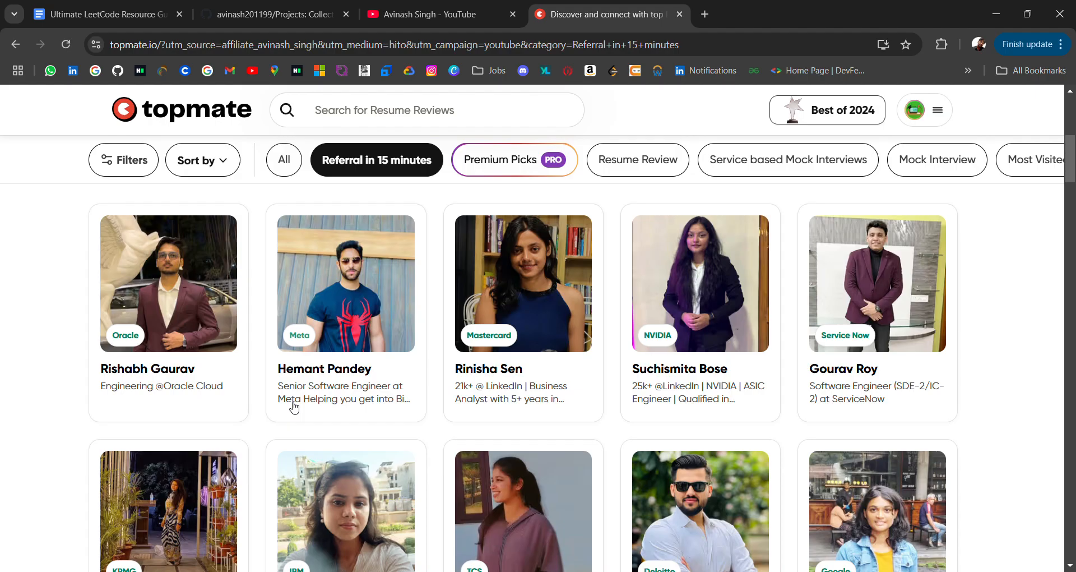
pyautogui.scroll(-3)
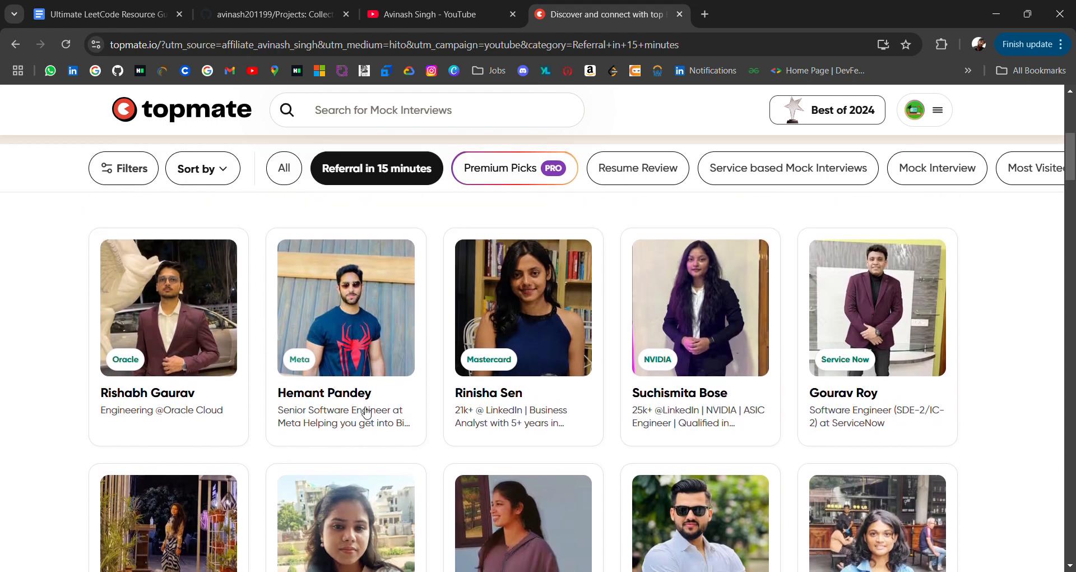
# Browse Hemant Pandey's Meta profile and read his Referral Request priority DM offering
pyautogui.click(345, 306)
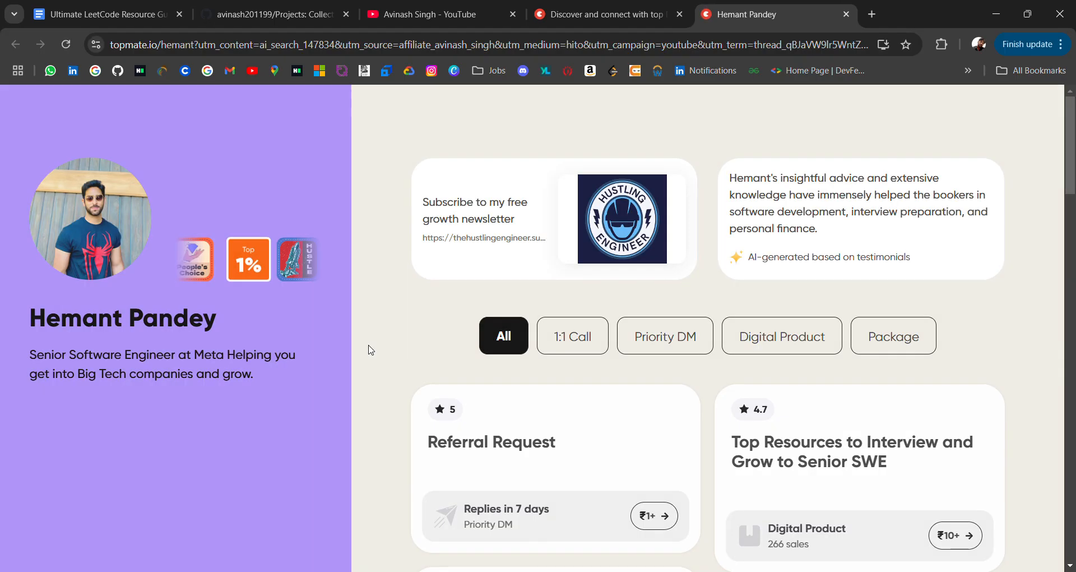
pyautogui.scroll(-3)
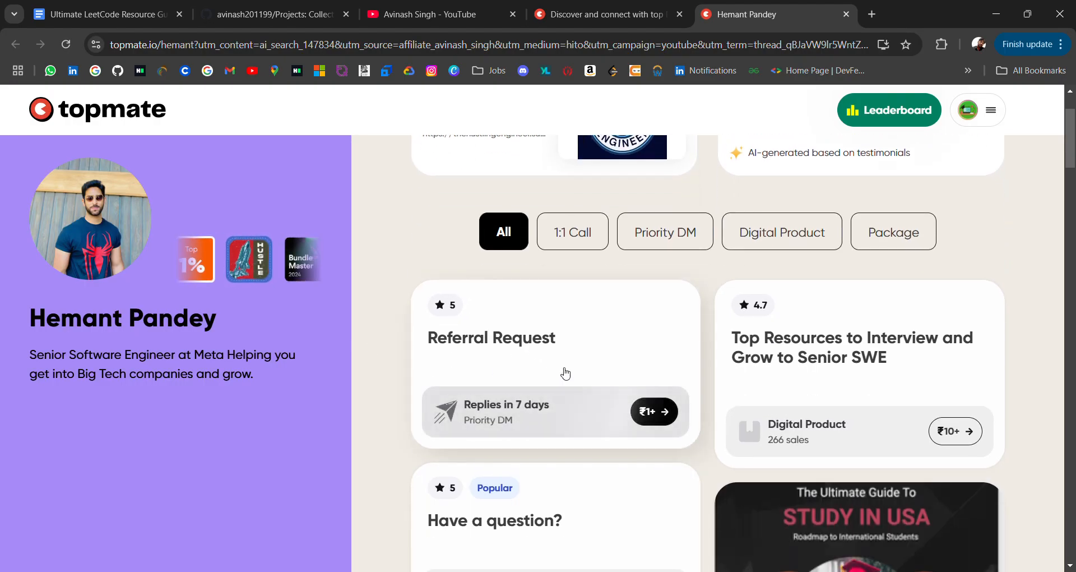
pyautogui.scroll(-3)
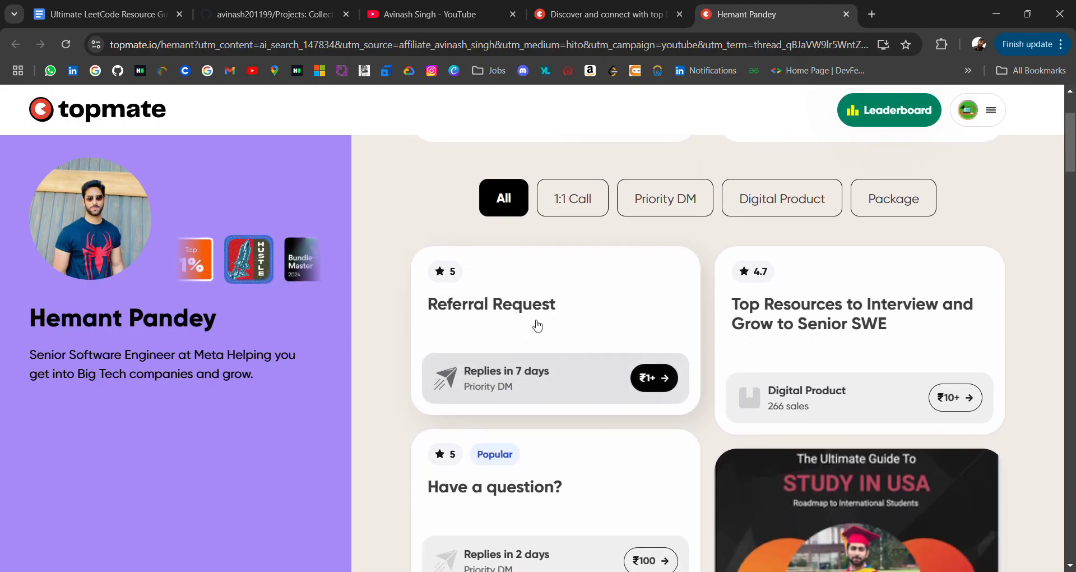
pyautogui.scroll(-3)
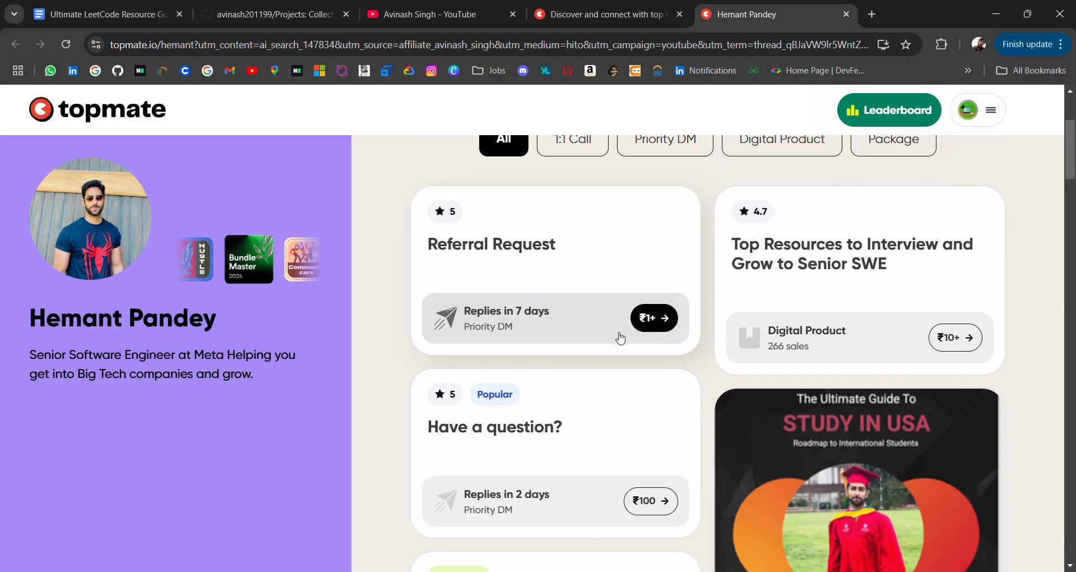
pyautogui.scroll(-3)
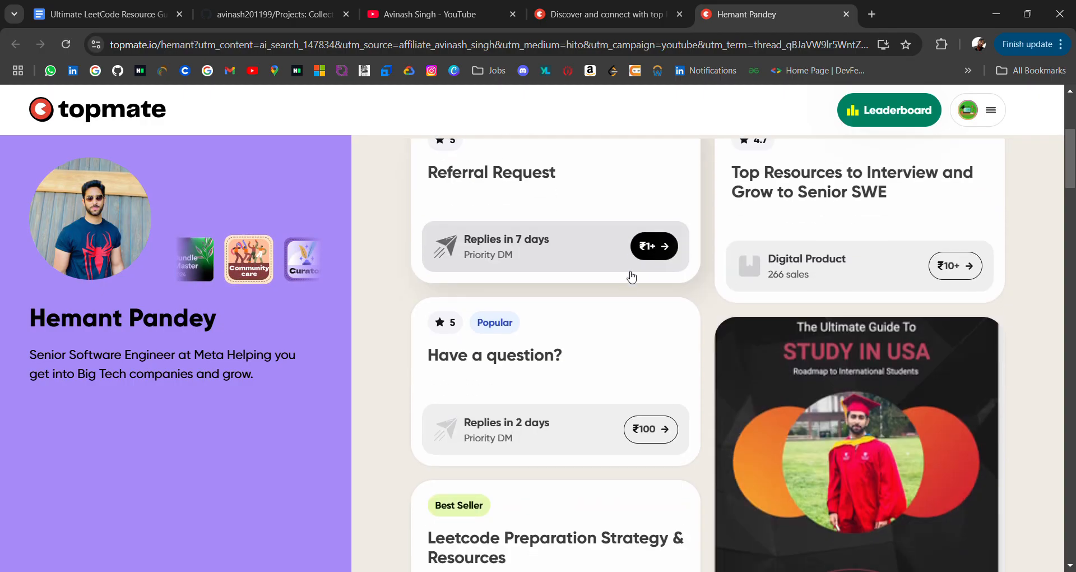
pyautogui.scroll(-3)
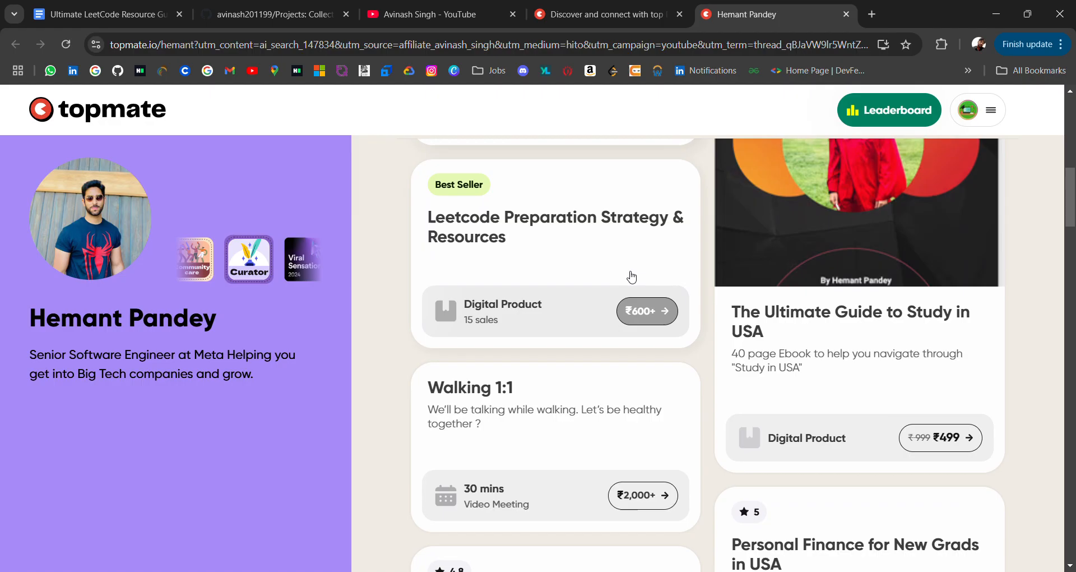
pyautogui.scroll(-3)
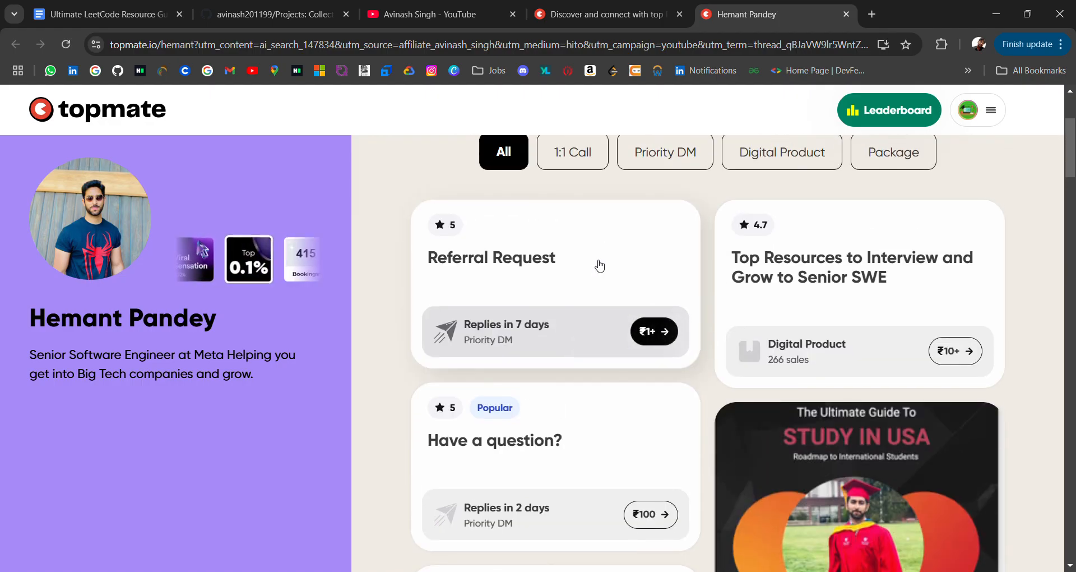
pyautogui.click(491, 258)
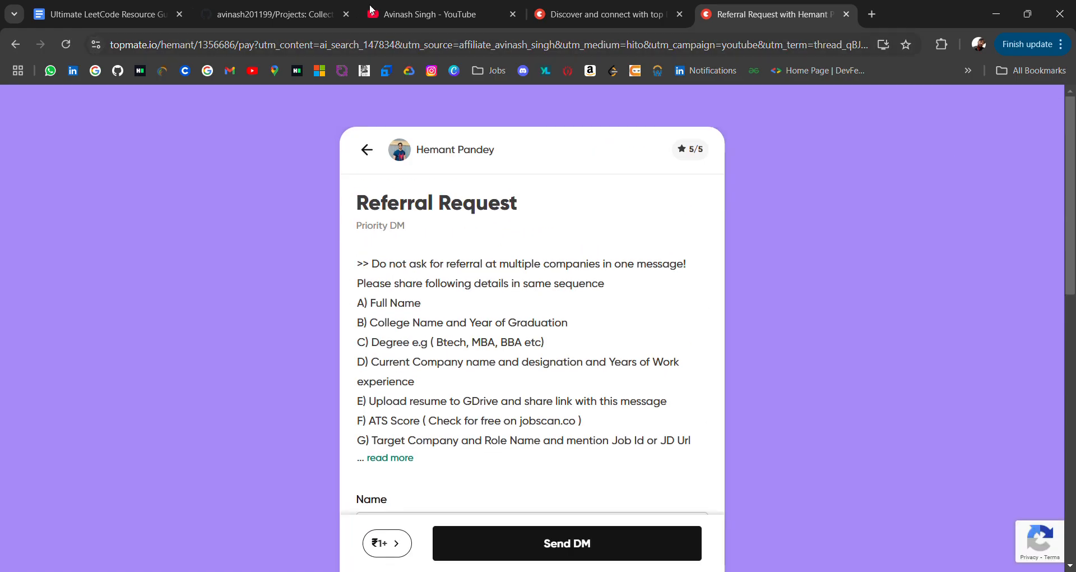
pyautogui.scroll(-3)
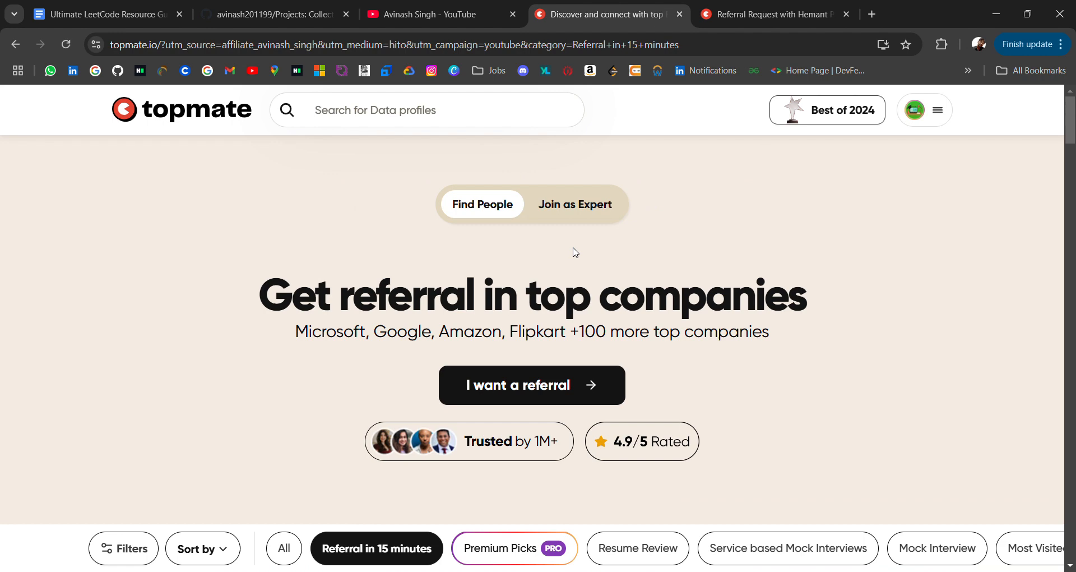
# Open the 'I want a referral' Share Request form, close it unsubmitted, and return to GitHub Projects
pyautogui.click(531, 384)
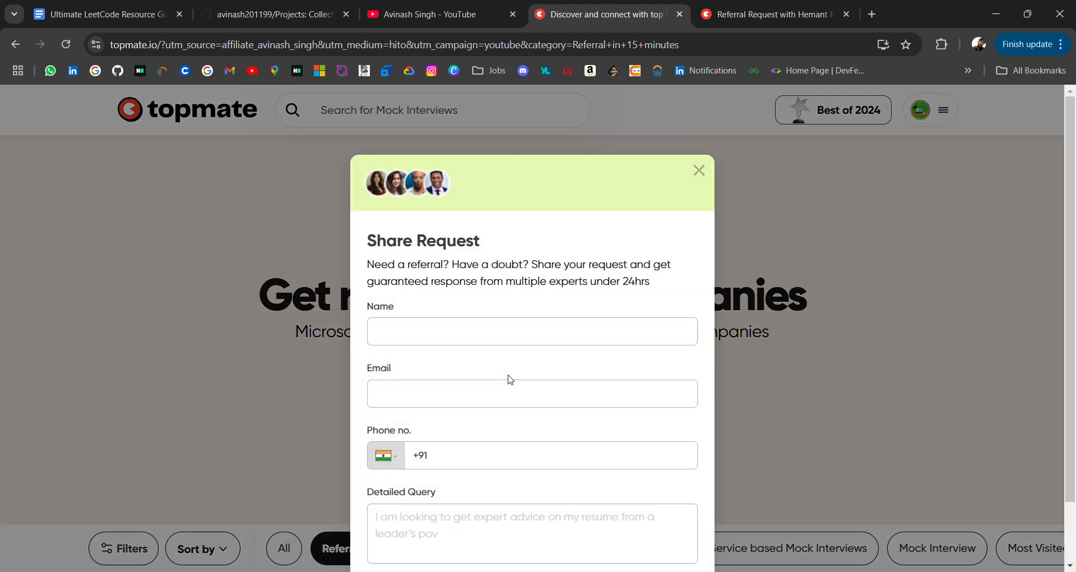
pyautogui.click(531, 332)
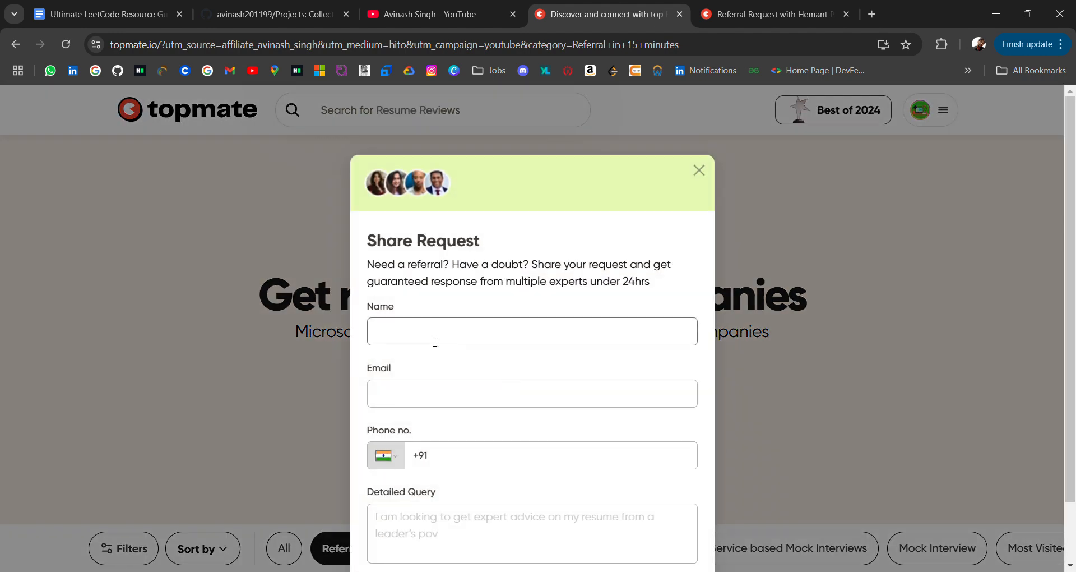
pyautogui.click(531, 332)
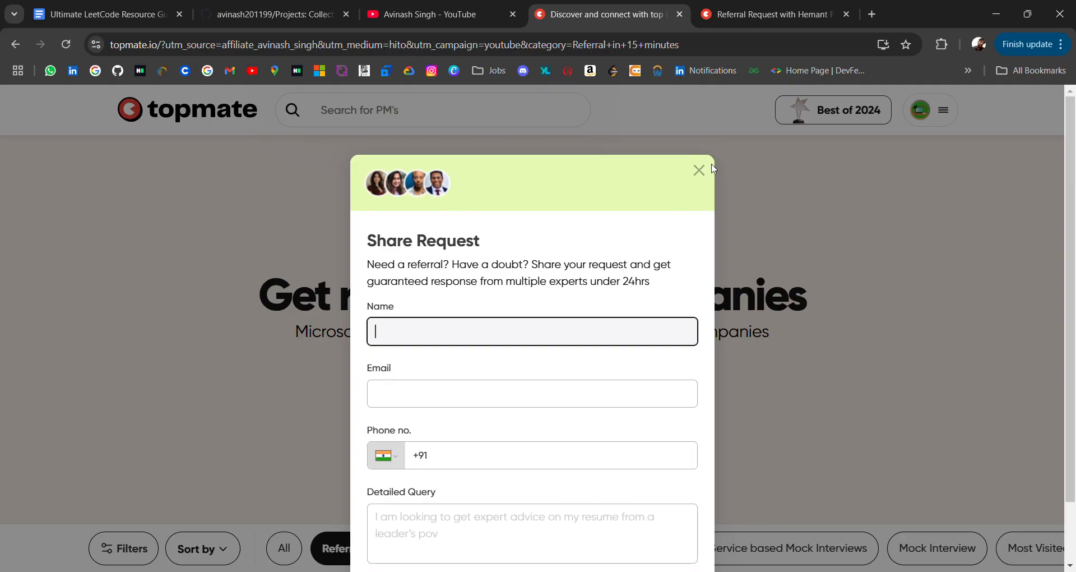
pyautogui.click(699, 170)
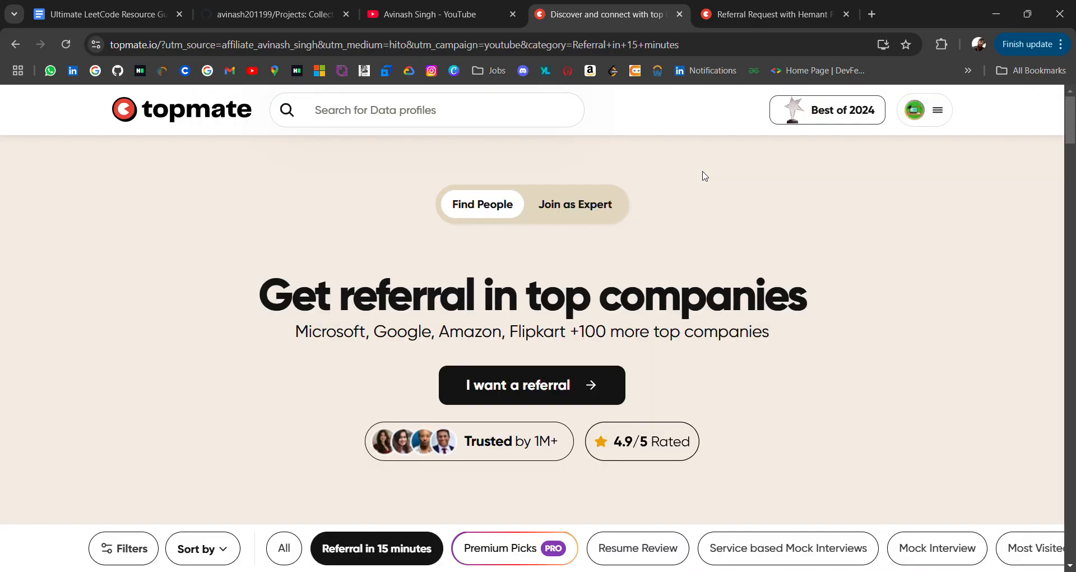
pyautogui.scroll(-3)
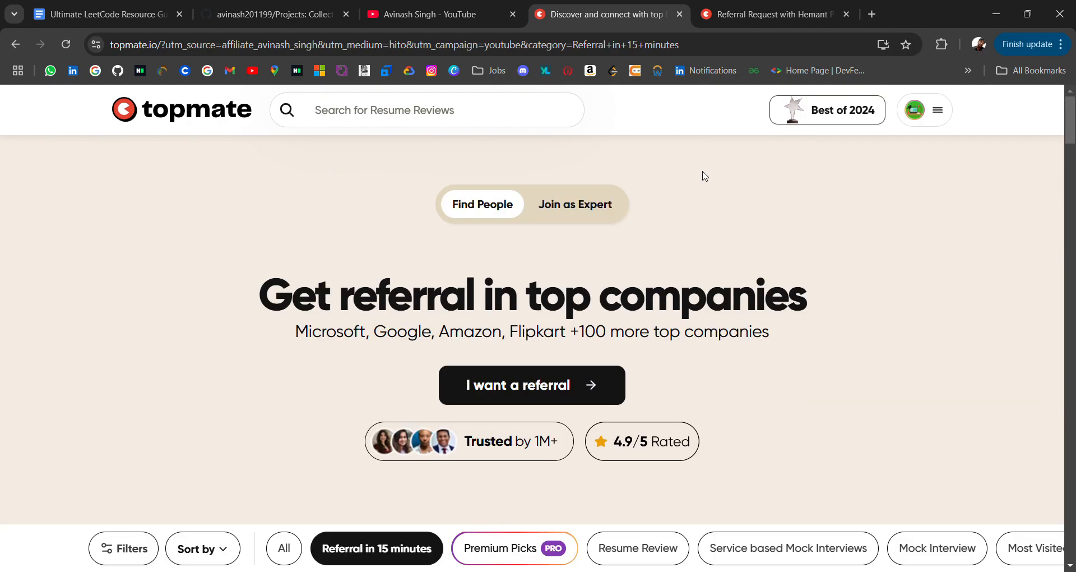
pyautogui.click(275, 14)
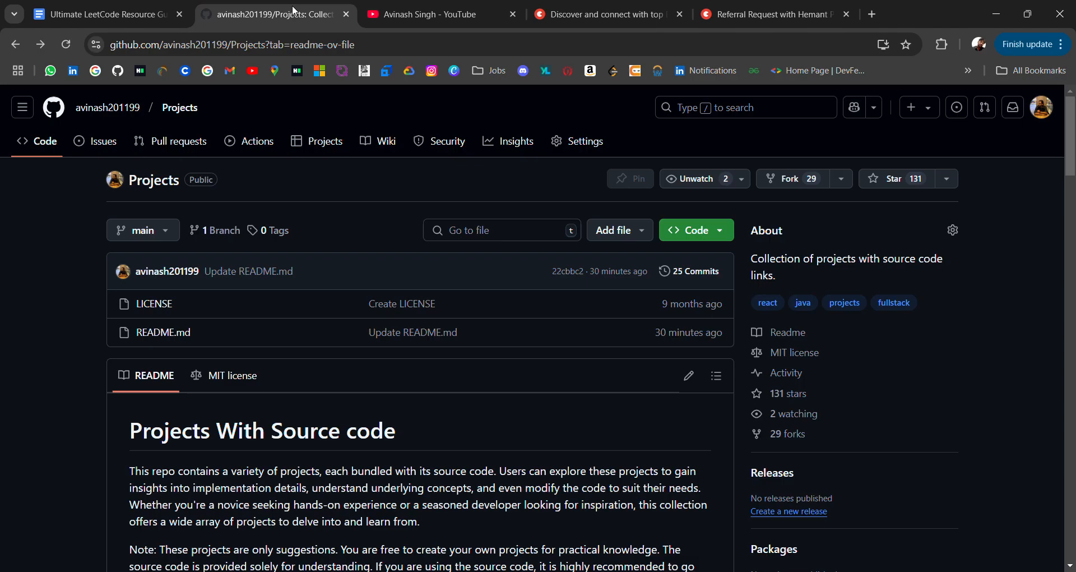
# Scroll the README past the Java lists to the React and Full Stack Projects sections
pyautogui.scroll(-3)
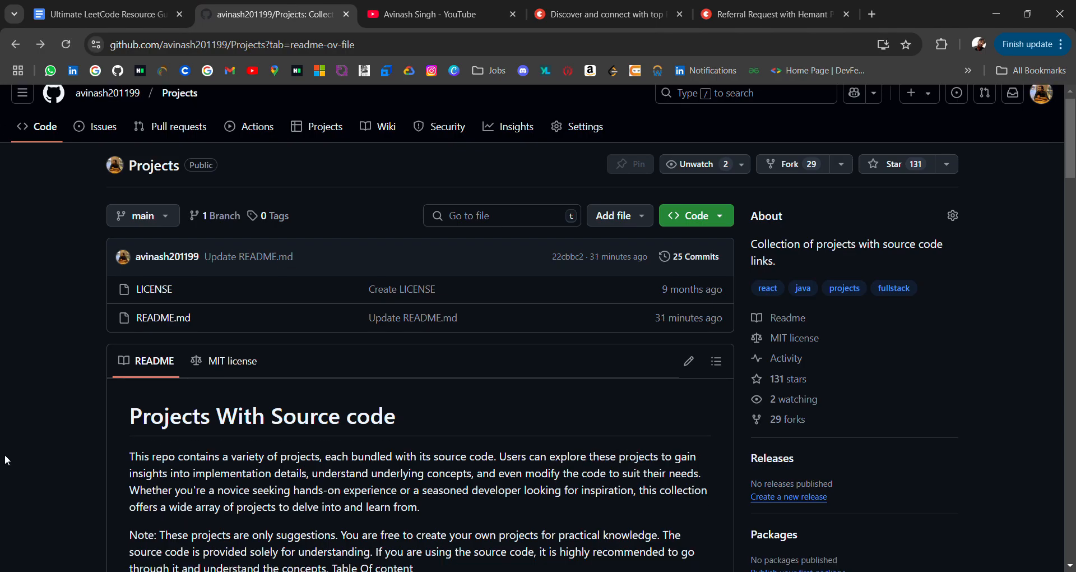
pyautogui.scroll(-3)
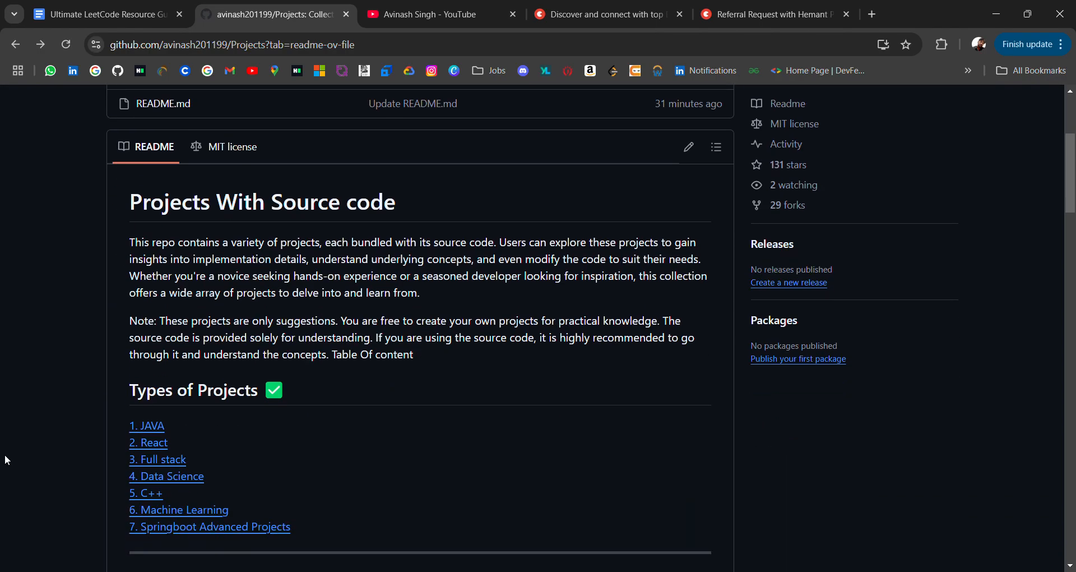
pyautogui.scroll(-3)
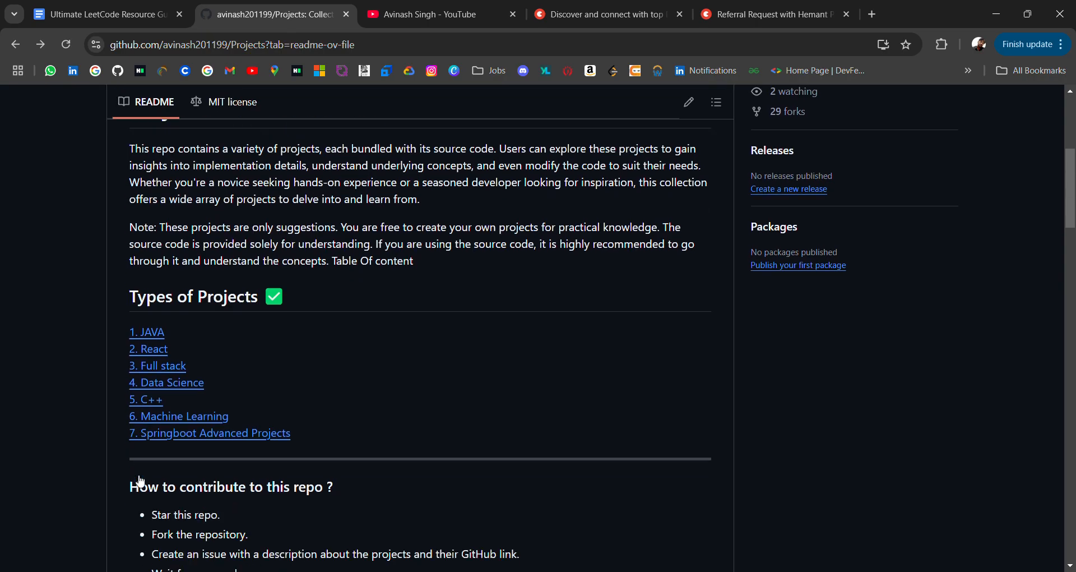
pyautogui.scroll(-3)
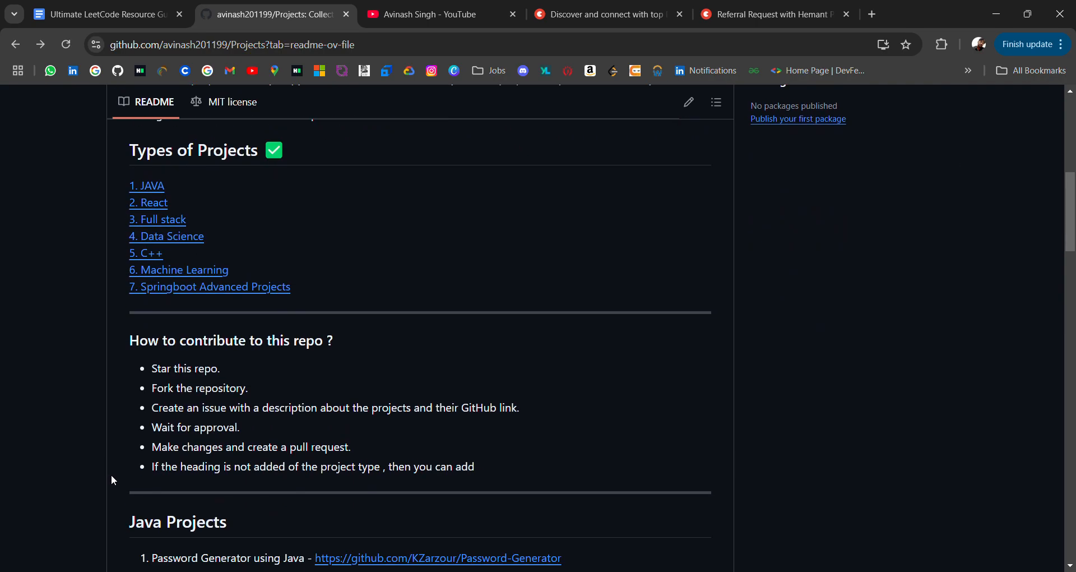
pyautogui.scroll(-3)
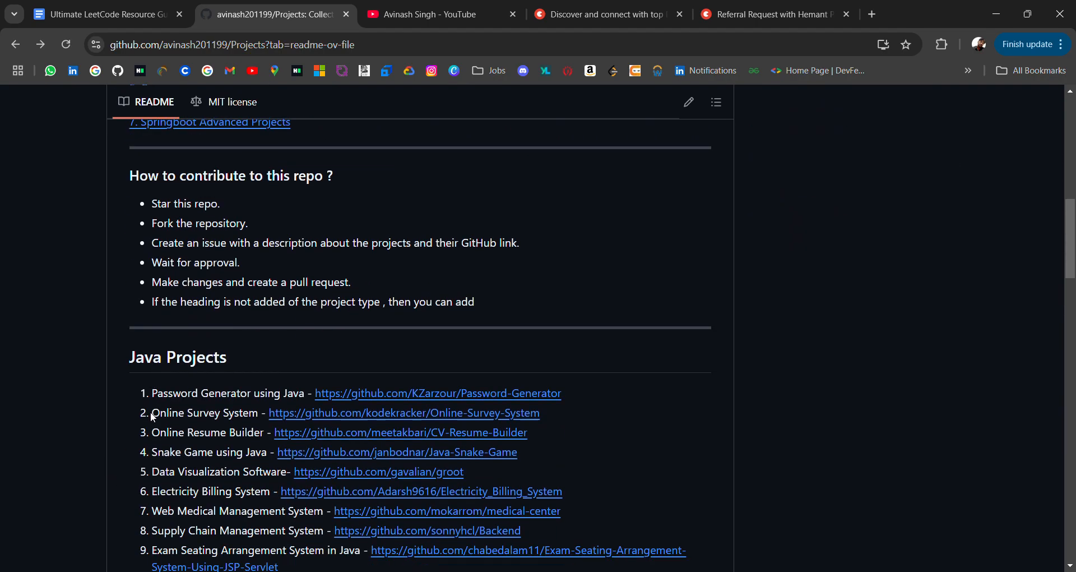
pyautogui.scroll(-3)
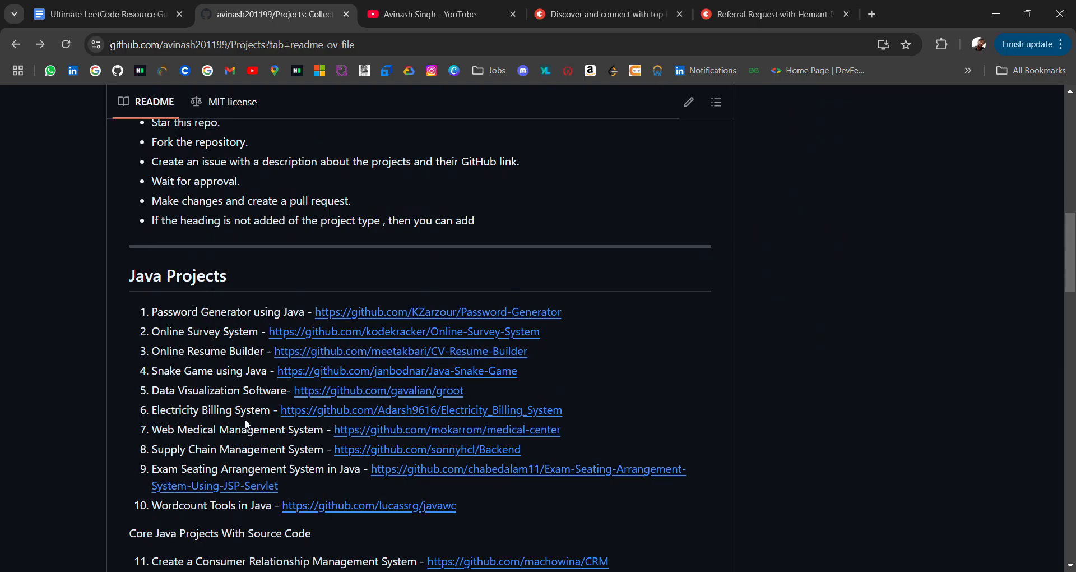
pyautogui.scroll(-3)
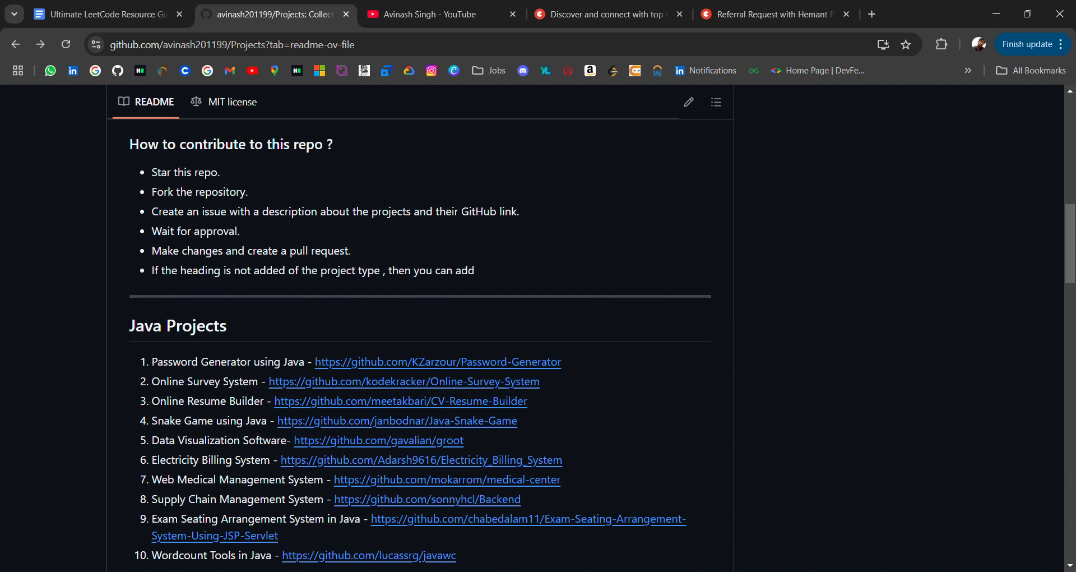
pyautogui.scroll(-3)
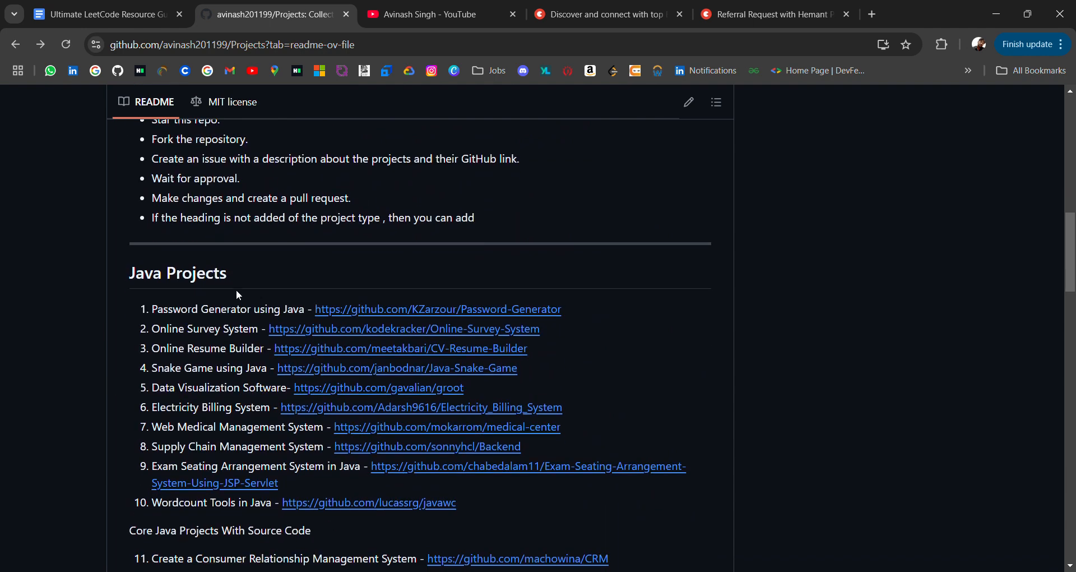
pyautogui.scroll(-3)
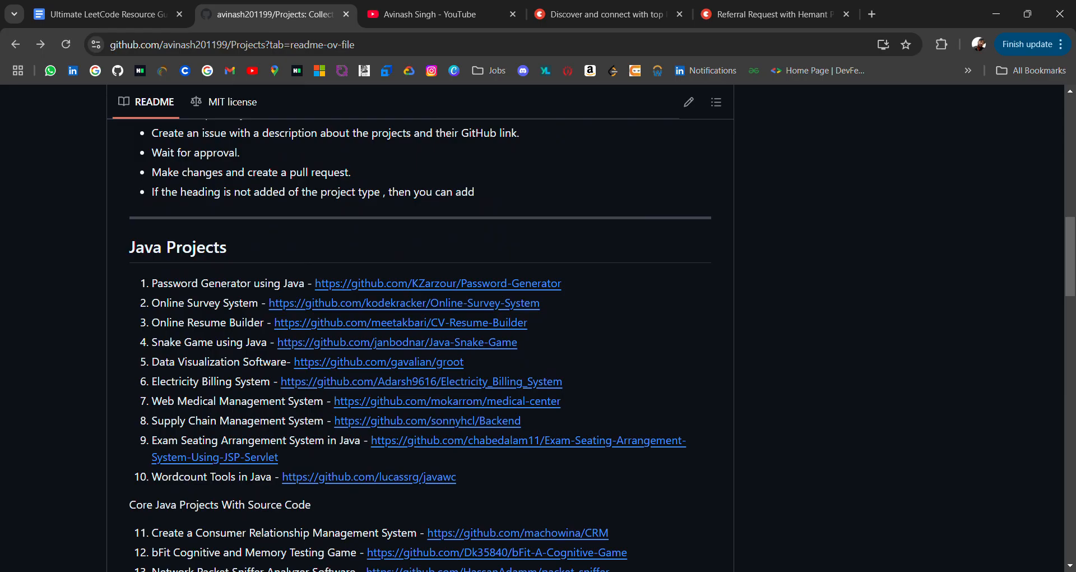
pyautogui.scroll(-3)
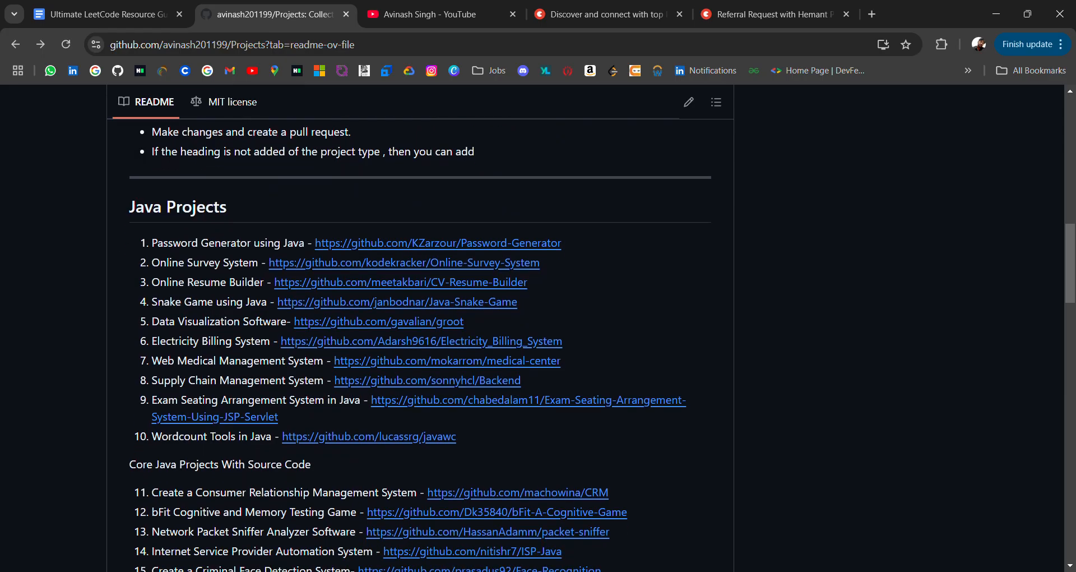
pyautogui.scroll(-3)
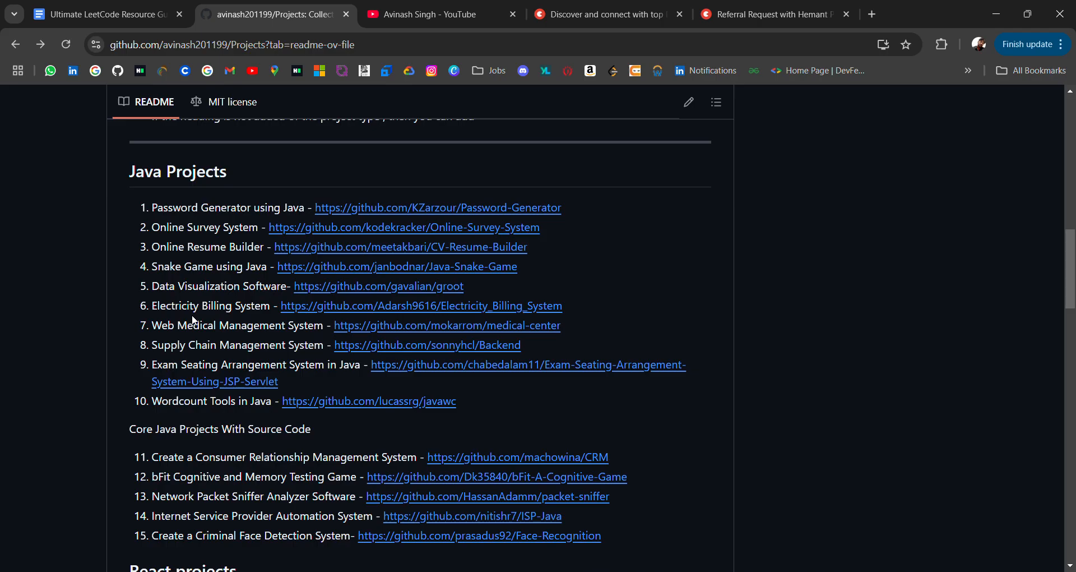
pyautogui.scroll(-3)
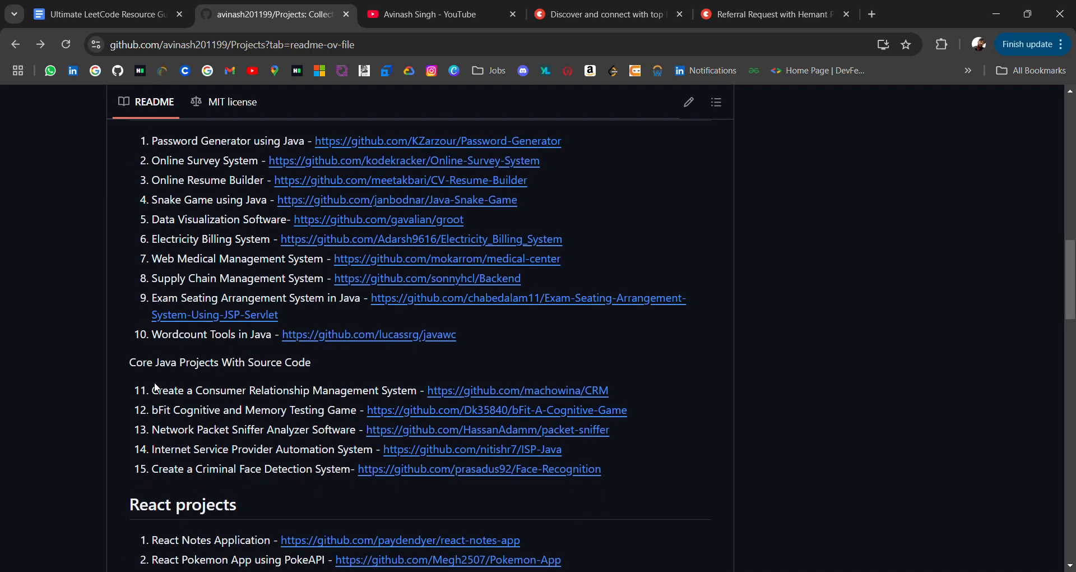
pyautogui.moveTo(201, 385)
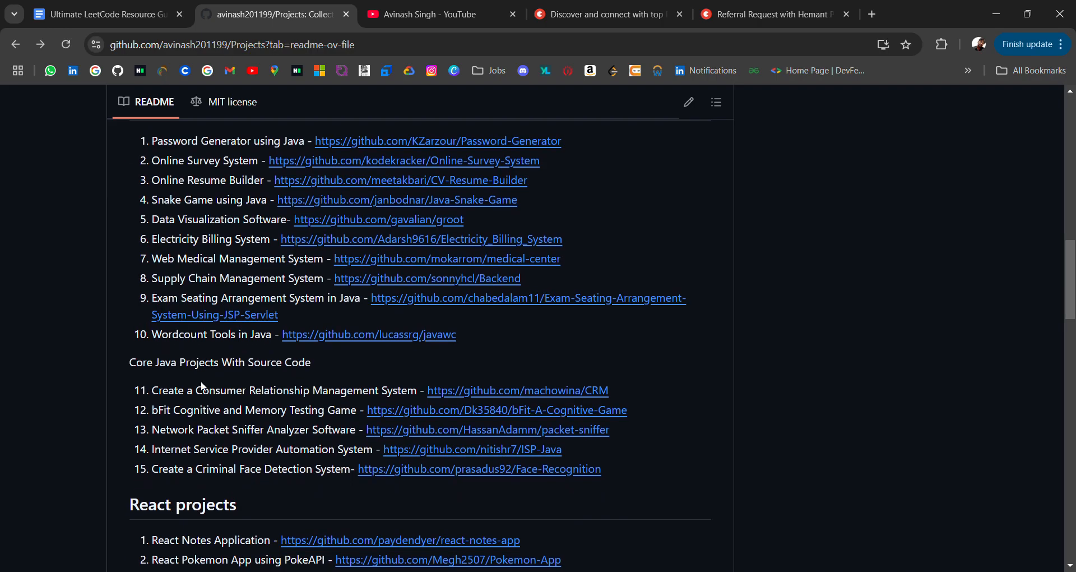
pyautogui.scroll(-3)
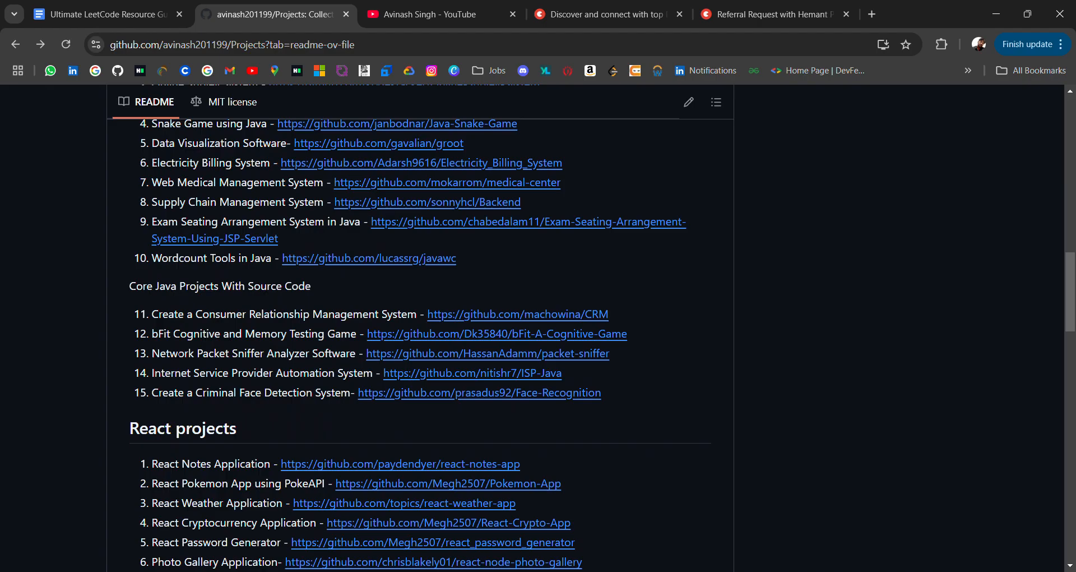
pyautogui.scroll(-3)
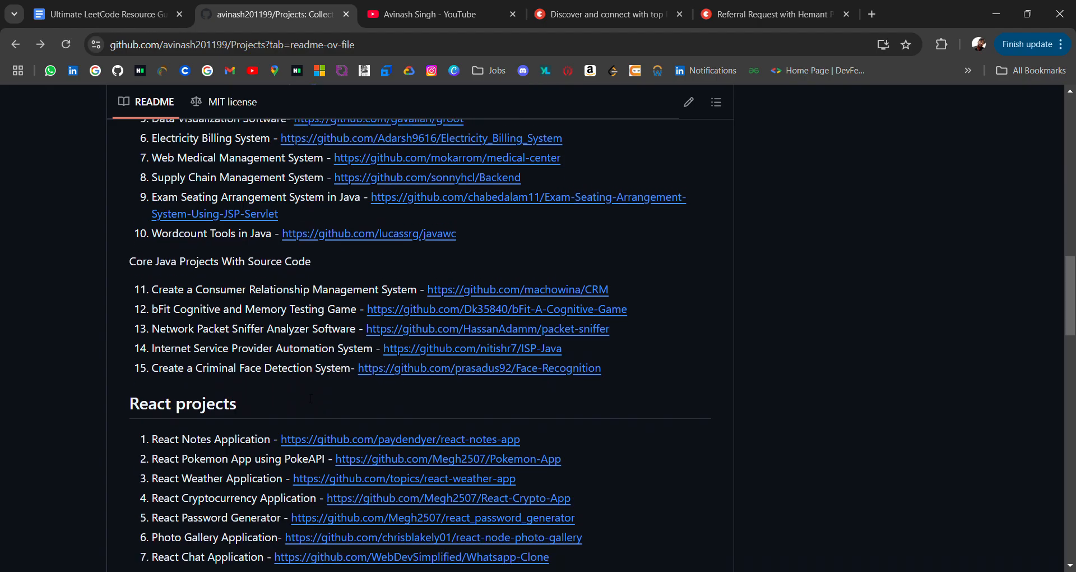
pyautogui.scroll(-3)
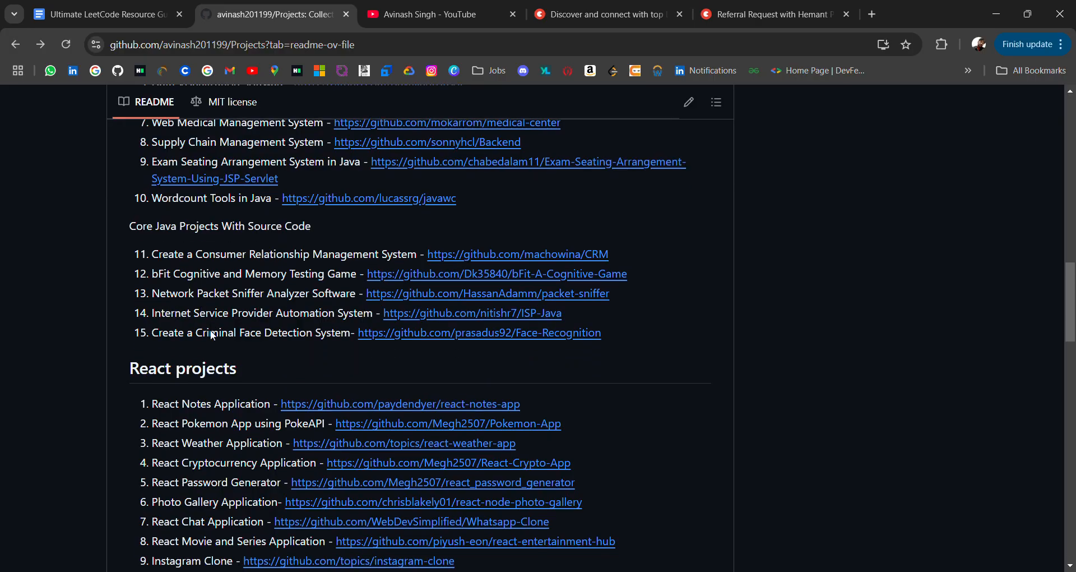
pyautogui.scroll(-3)
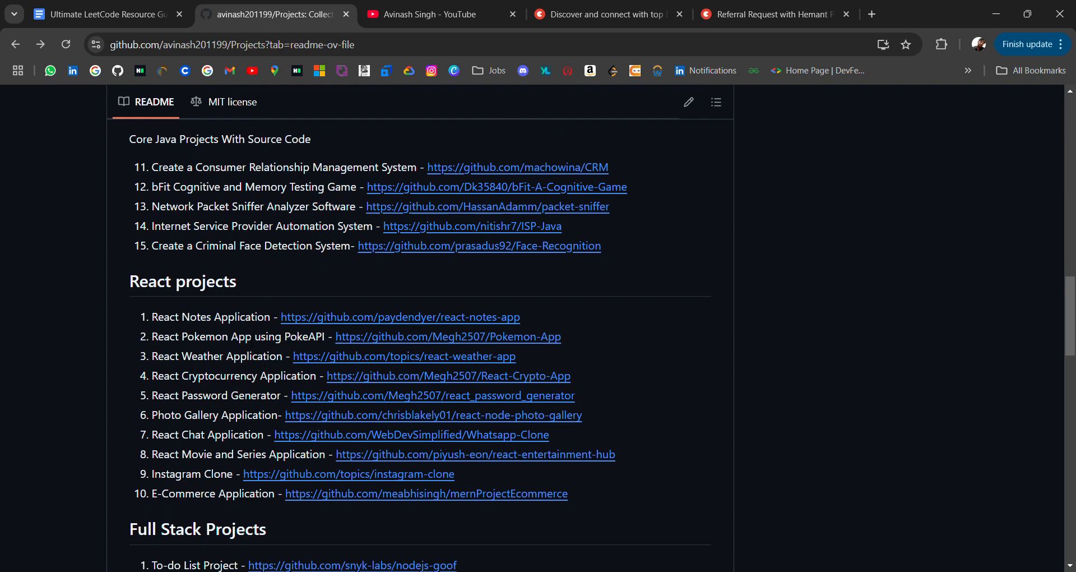
pyautogui.moveTo(140, 426)
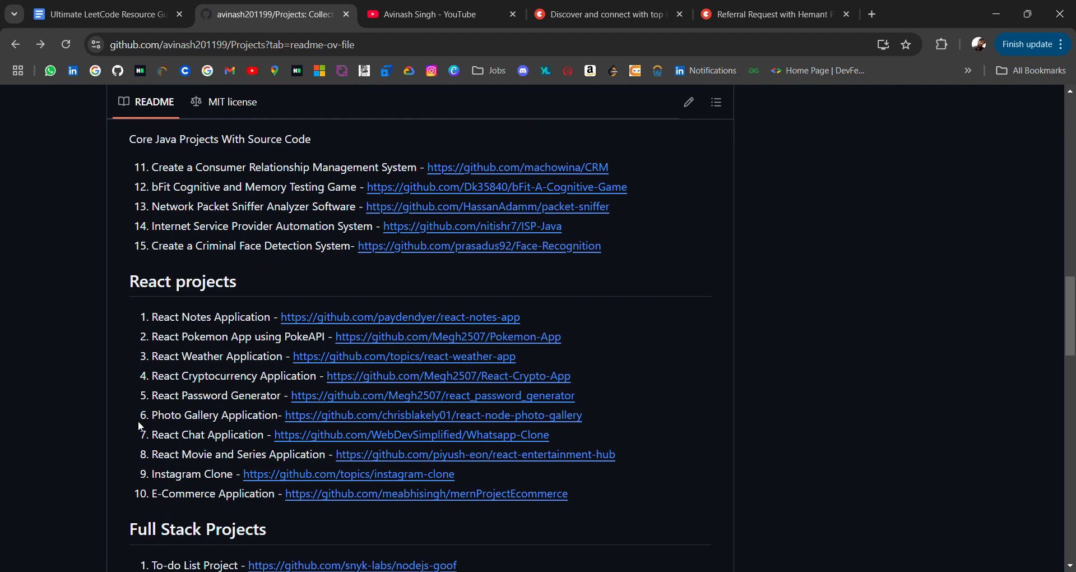
pyautogui.scroll(-3)
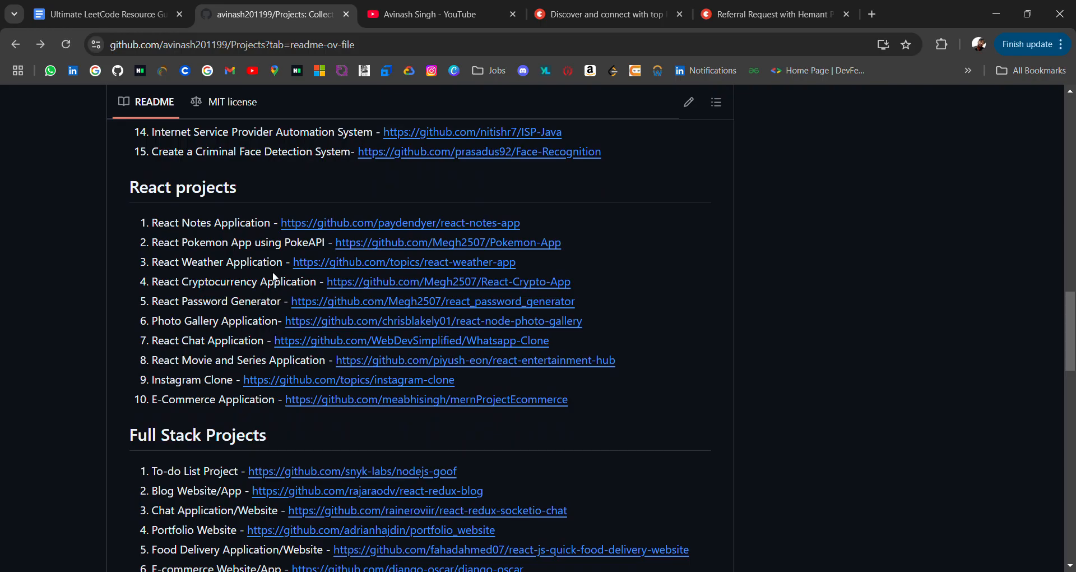
pyautogui.moveTo(273, 276)
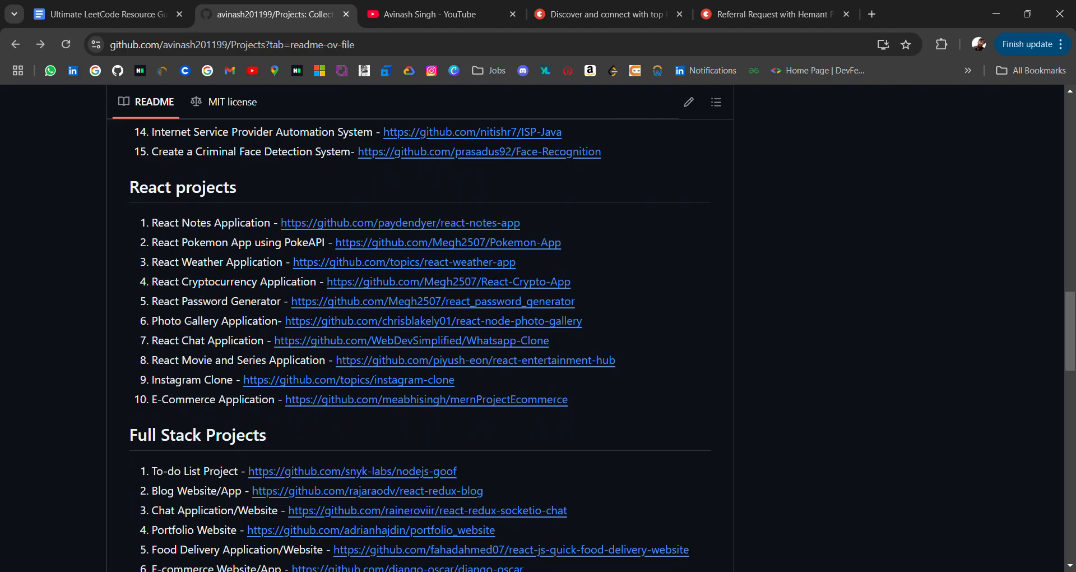
pyautogui.scroll(-3)
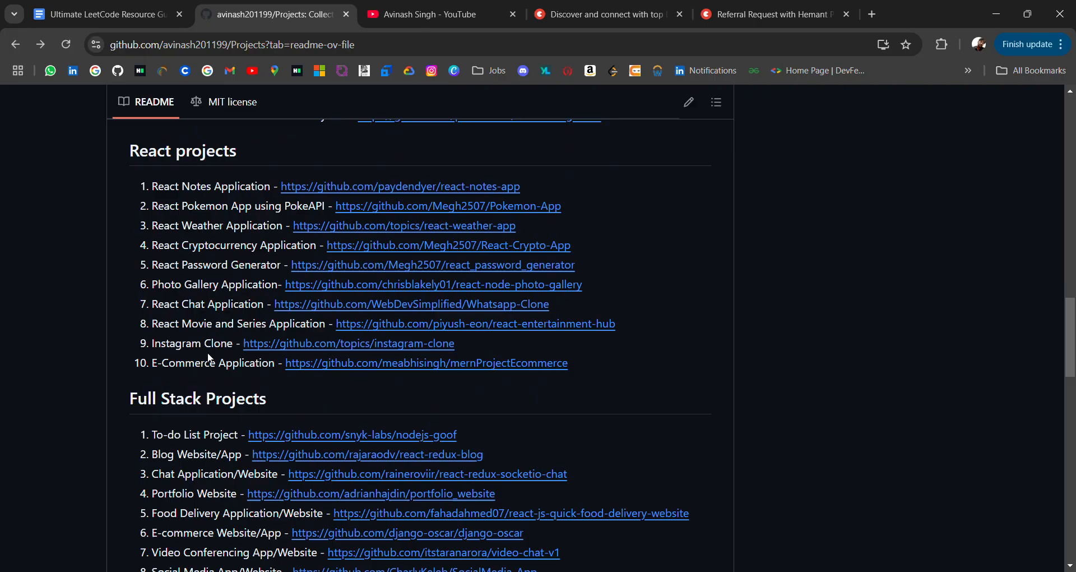
# Scroll through the remaining README lists down to Springboot Advanced Projects
pyautogui.scroll(-3)
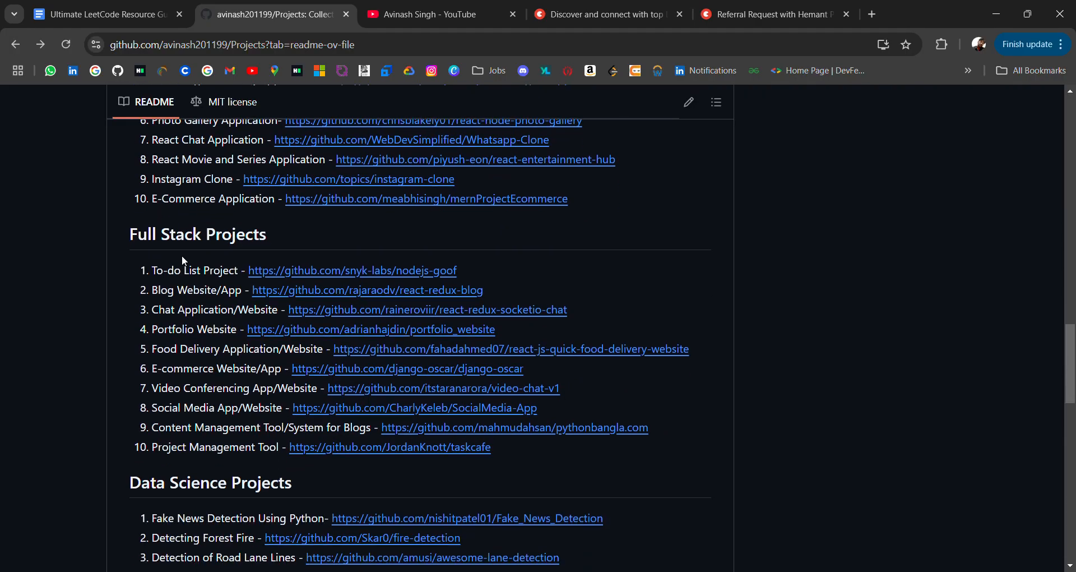
pyautogui.scroll(-3)
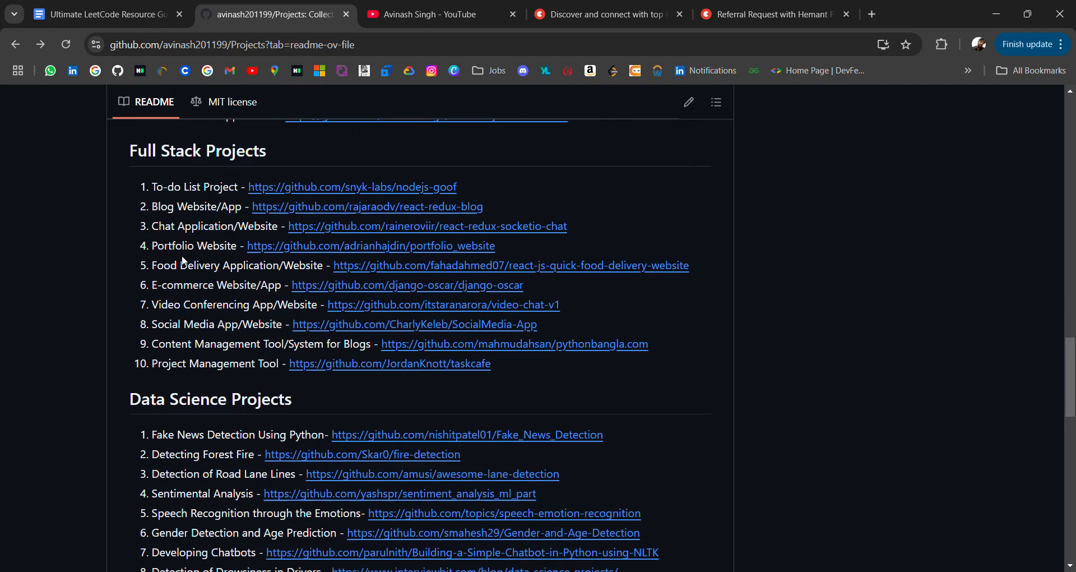
pyautogui.scroll(-3)
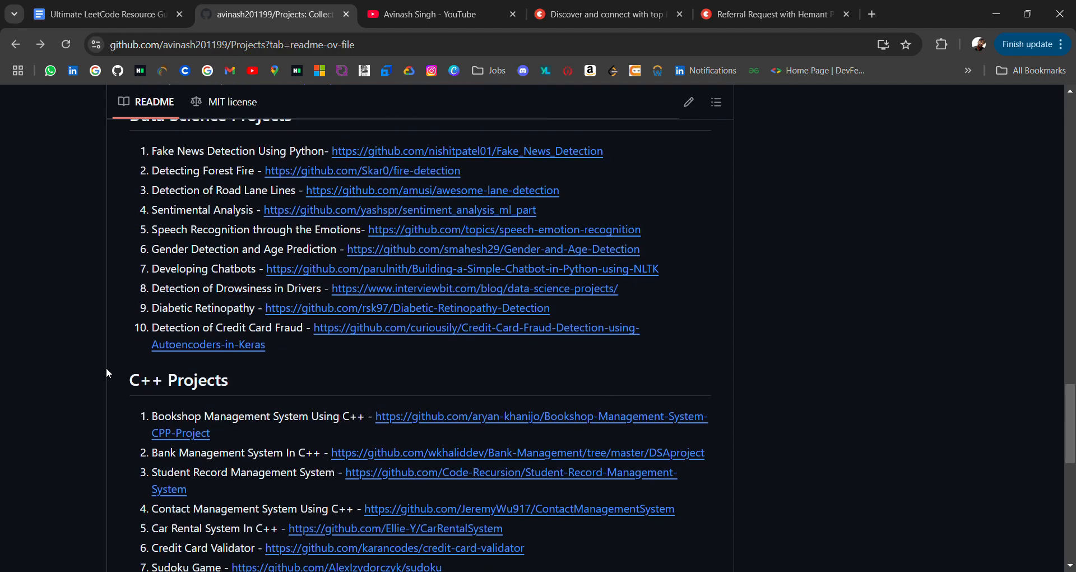
pyautogui.scroll(-3)
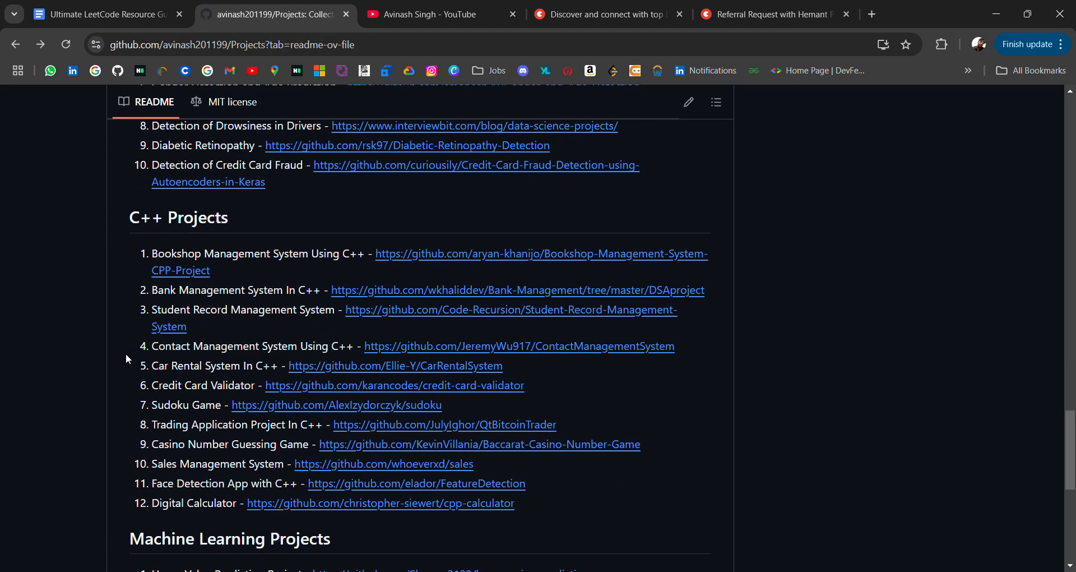
pyautogui.scroll(-3)
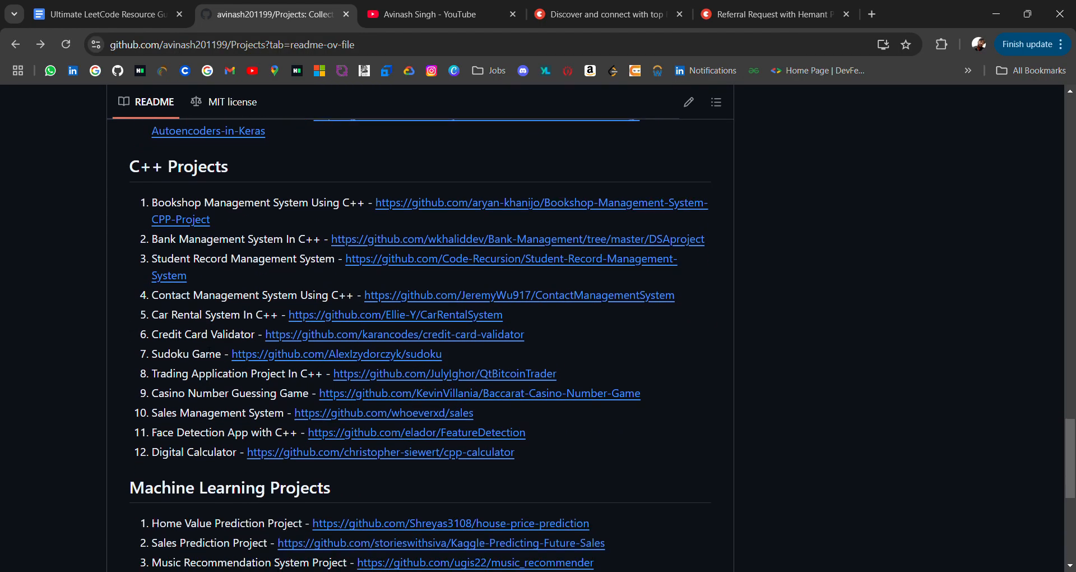
pyautogui.scroll(-3)
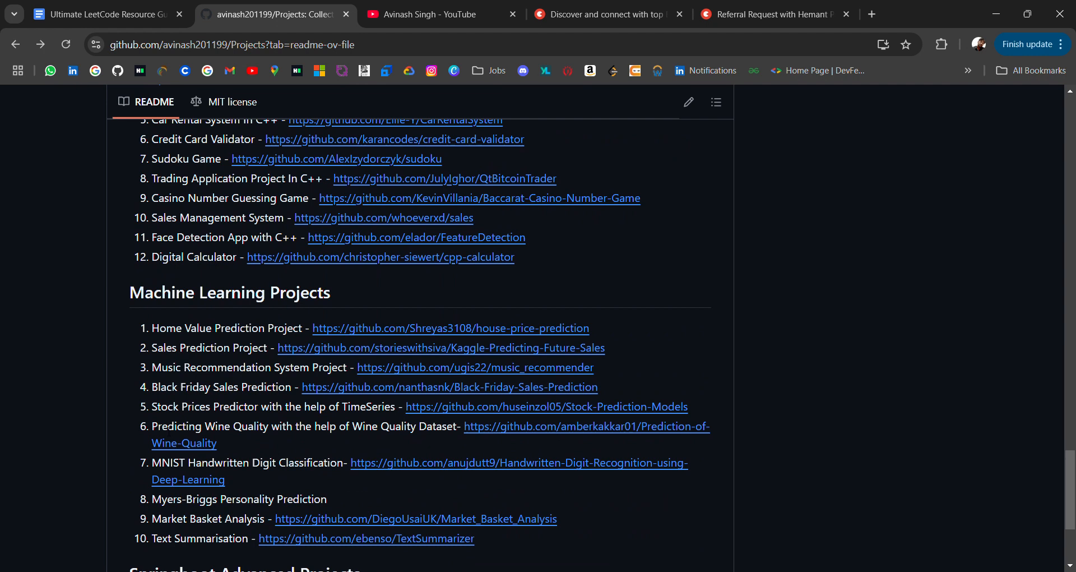
pyautogui.scroll(-3)
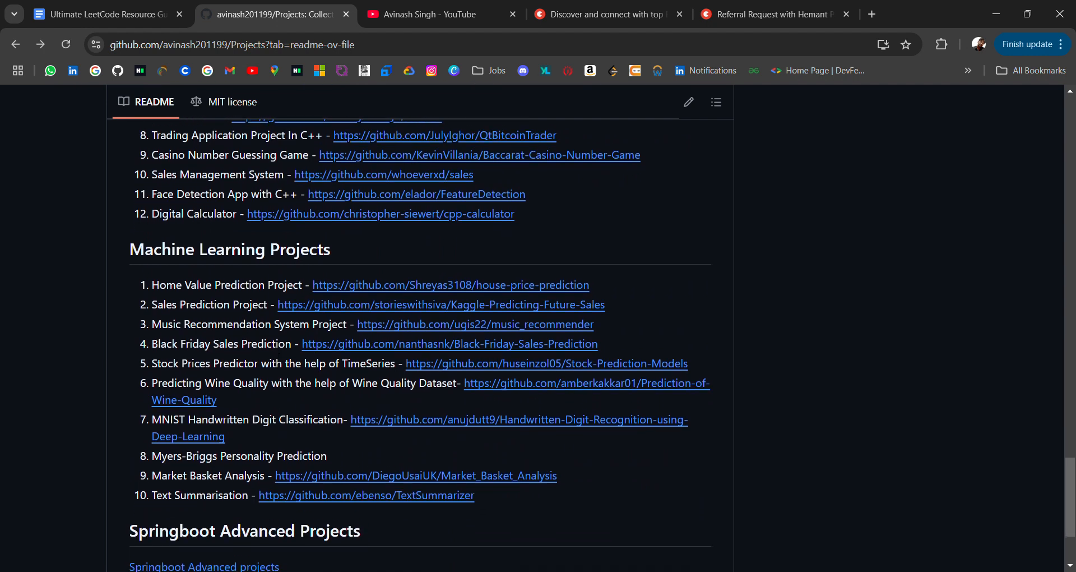
pyautogui.scroll(-3)
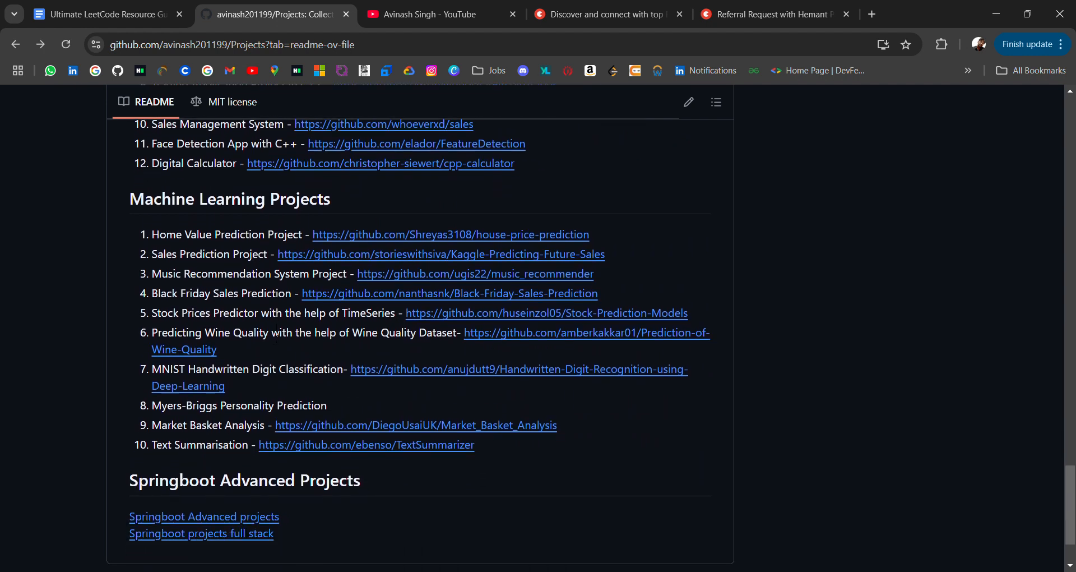
pyautogui.scroll(-3)
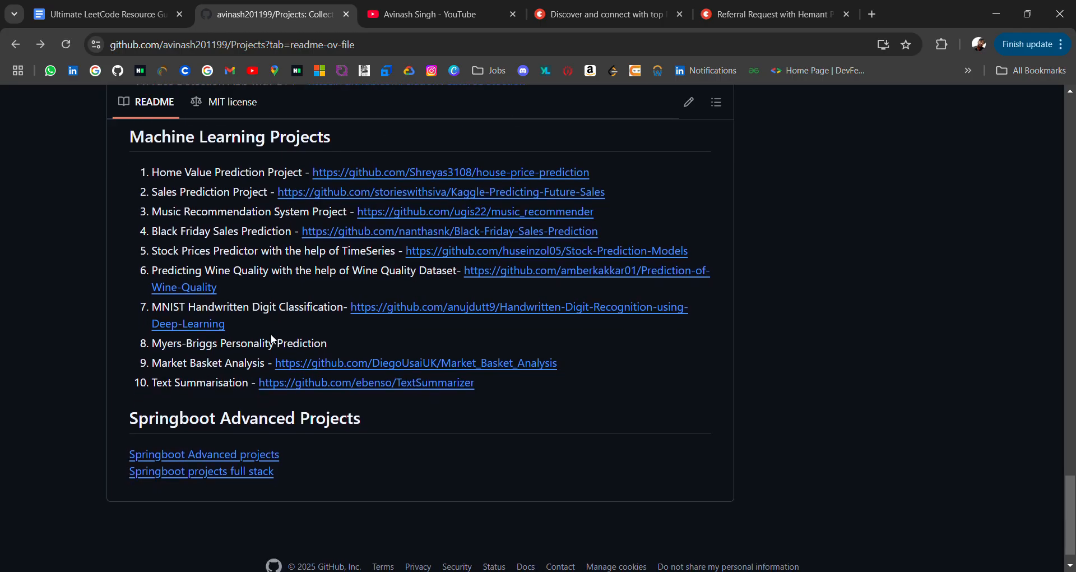
pyautogui.scroll(-3)
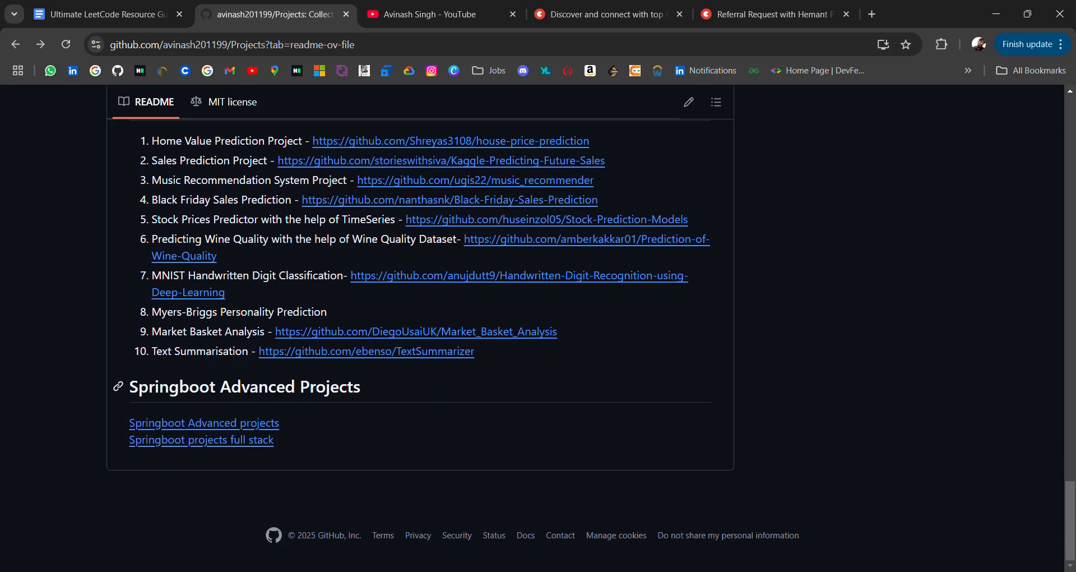
pyautogui.moveTo(214, 406)
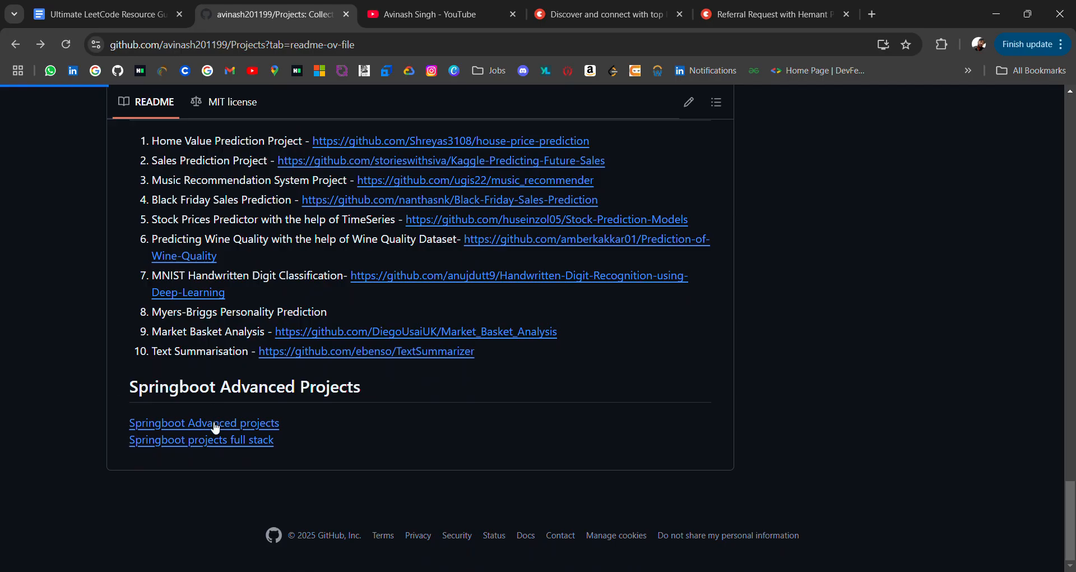
# Open the linked Springboot Advanced projects repository, browse its files, and go back
pyautogui.click(204, 422)
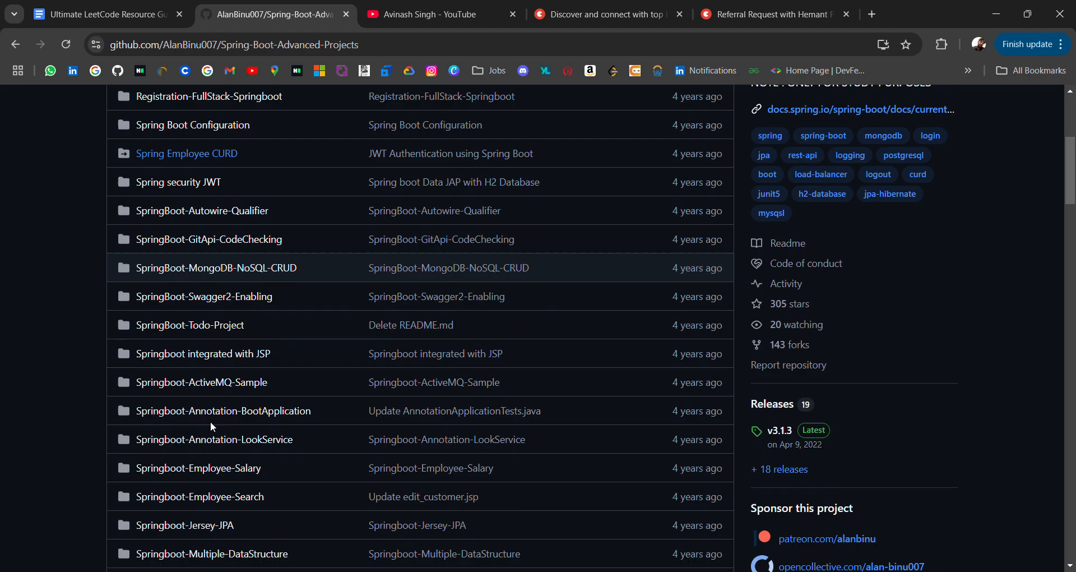
pyautogui.scroll(-3)
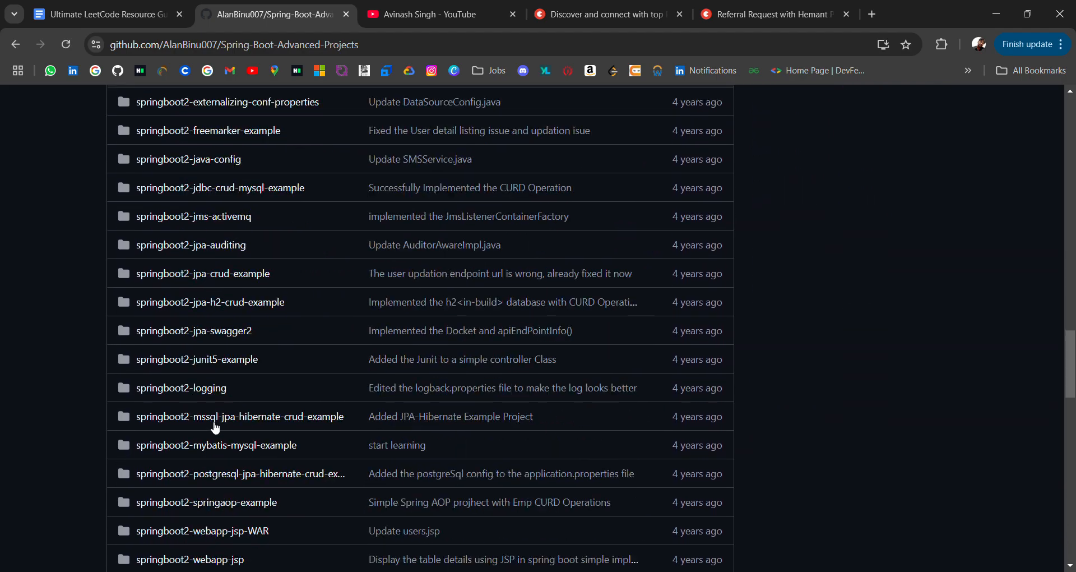
pyautogui.click(15, 44)
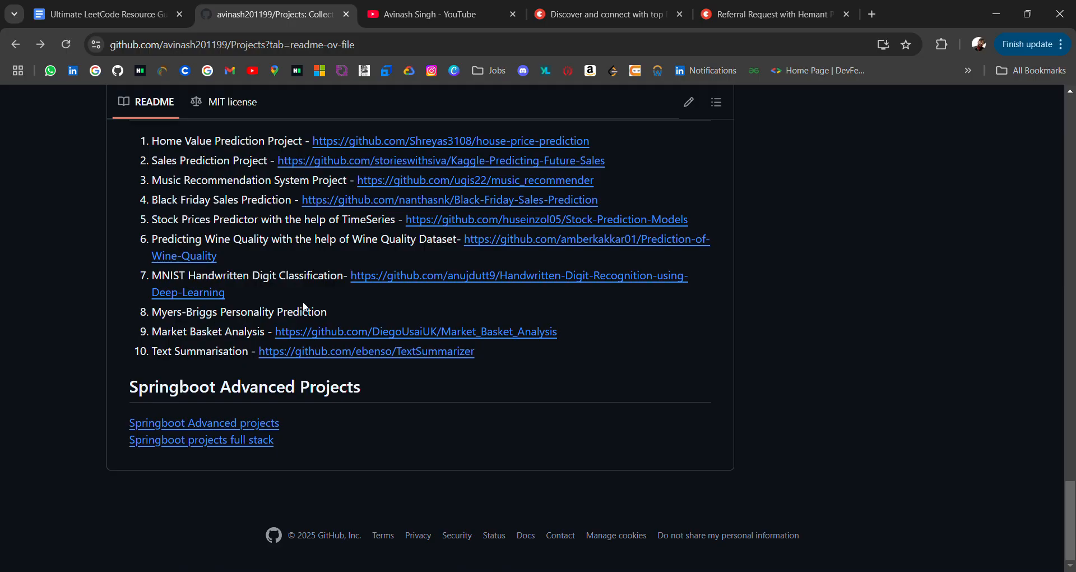
# Scroll the Projects repository back to its files, commits and README introduction
pyautogui.scroll(-3)
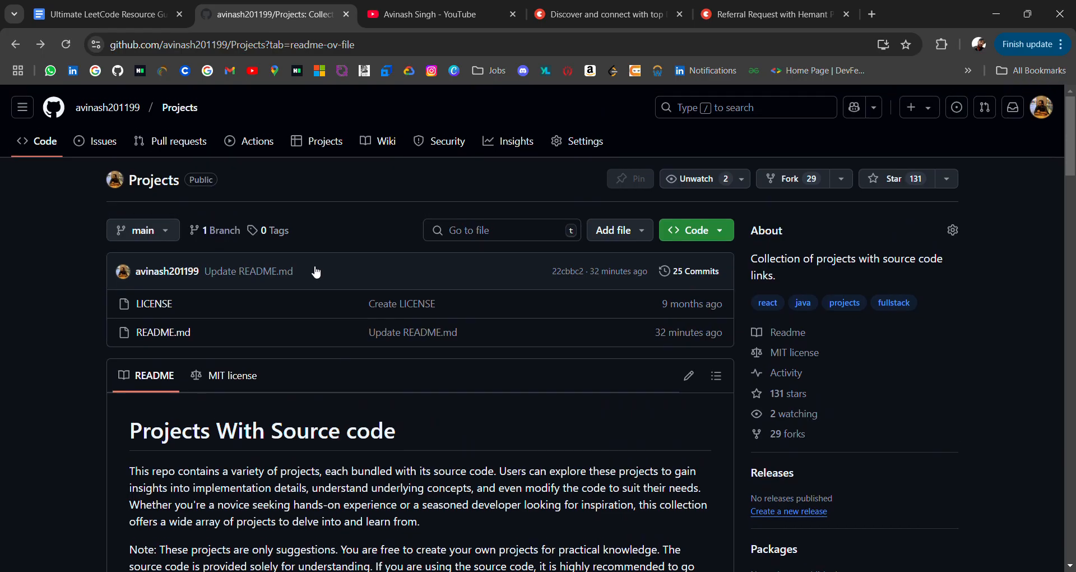
pyautogui.moveTo(312, 270)
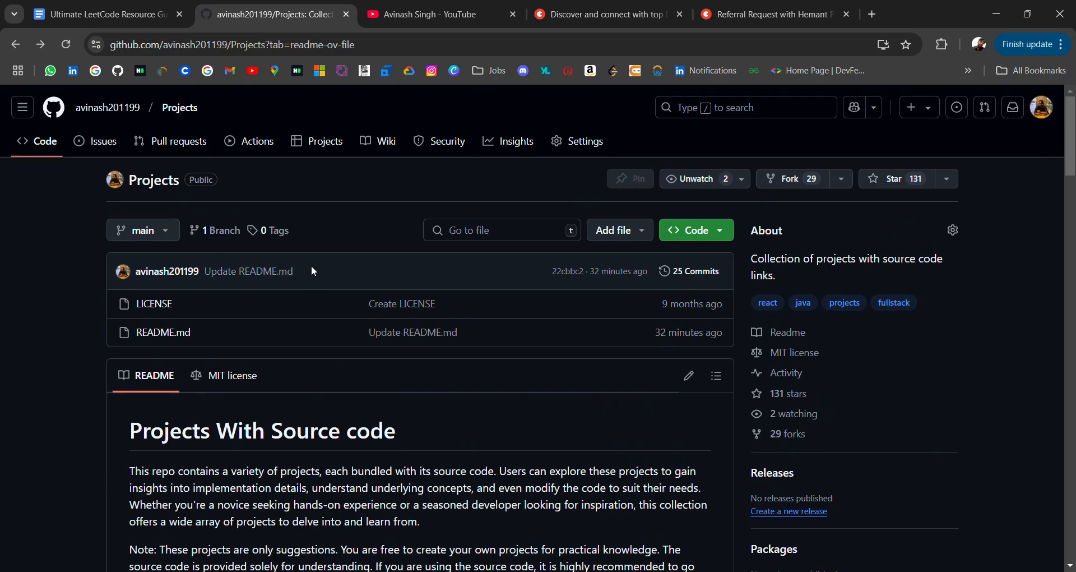
pyautogui.moveTo(103, 140)
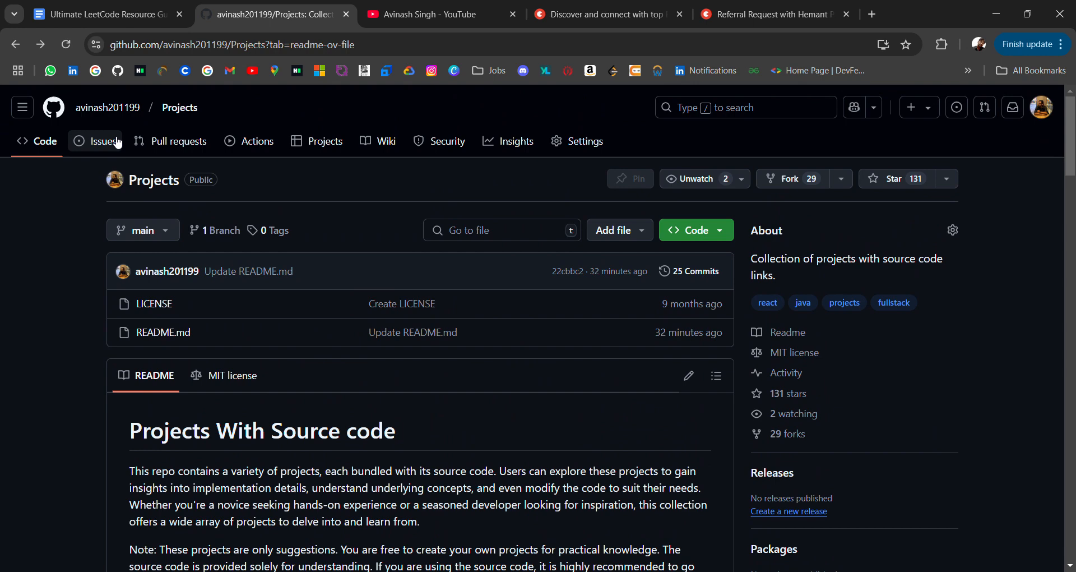
pyautogui.moveTo(335, 411)
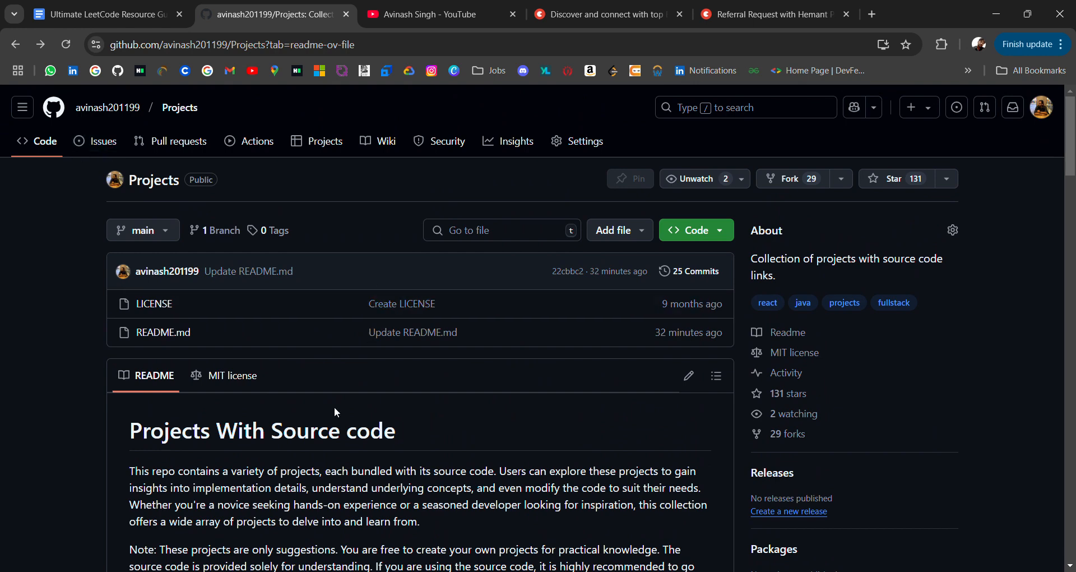
pyautogui.scroll(-3)
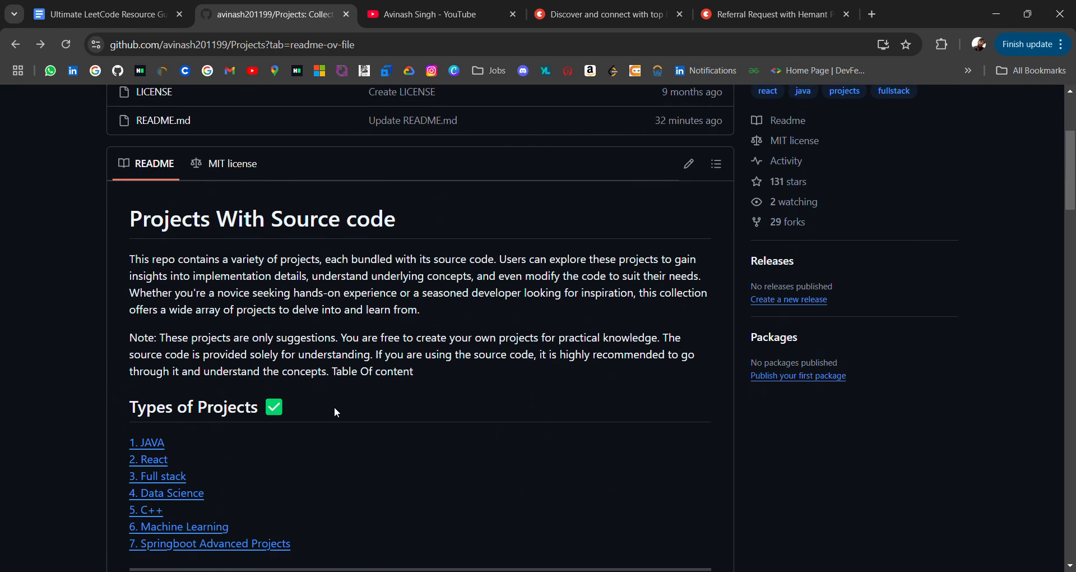
pyautogui.scroll(-3)
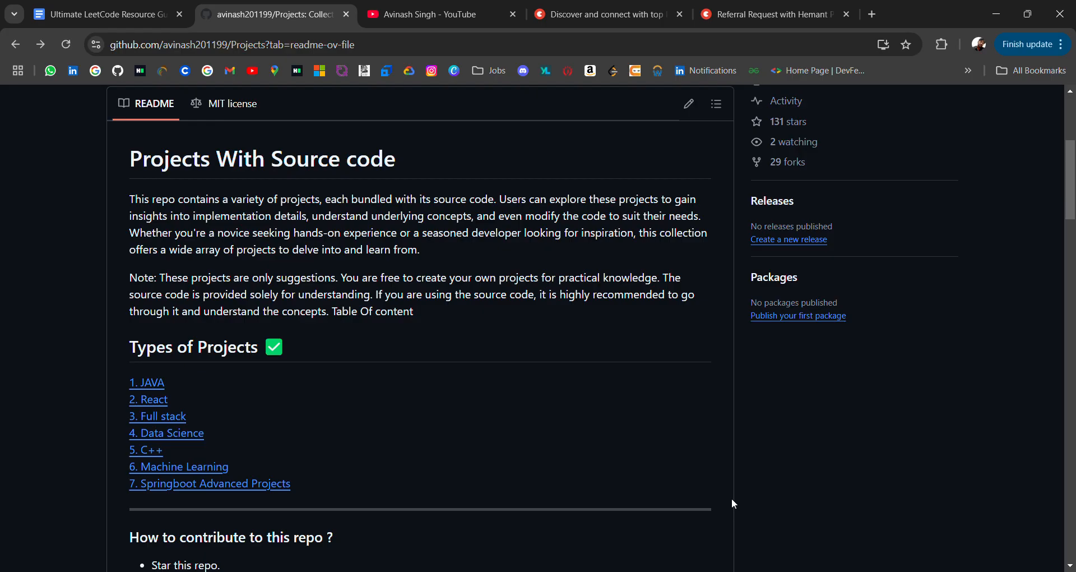
pyautogui.scroll(3)
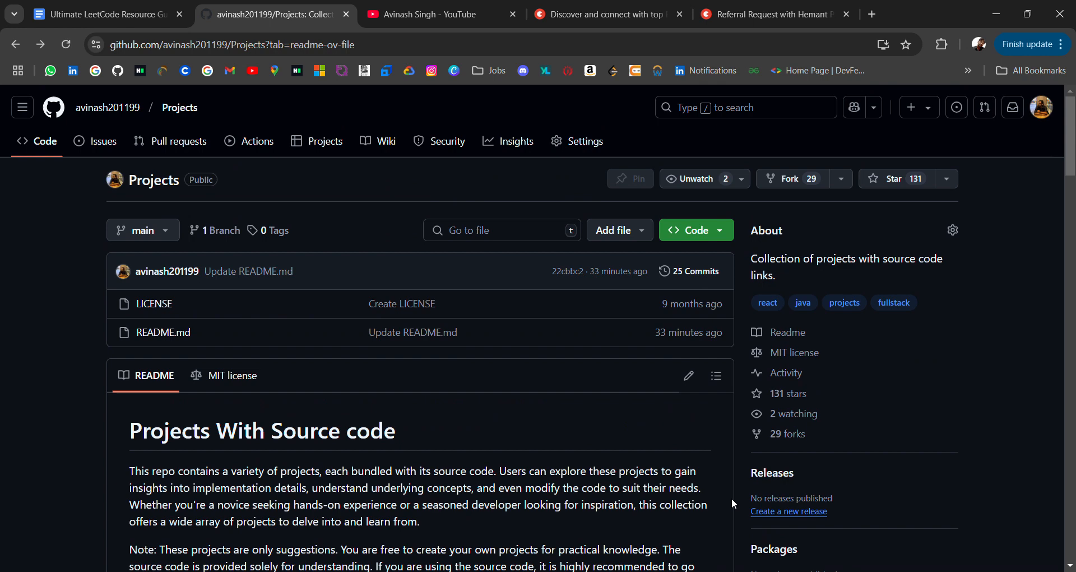
# Scroll the README to Java Projects, then bring up Topmate's 'Get referral in top companies' page
pyautogui.scroll(-3)
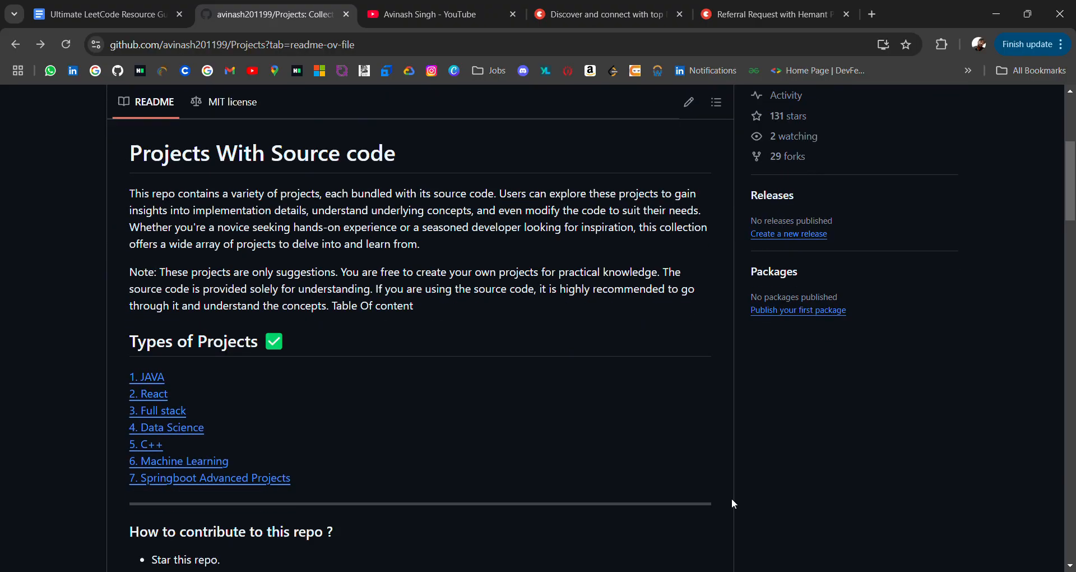
pyautogui.scroll(-3)
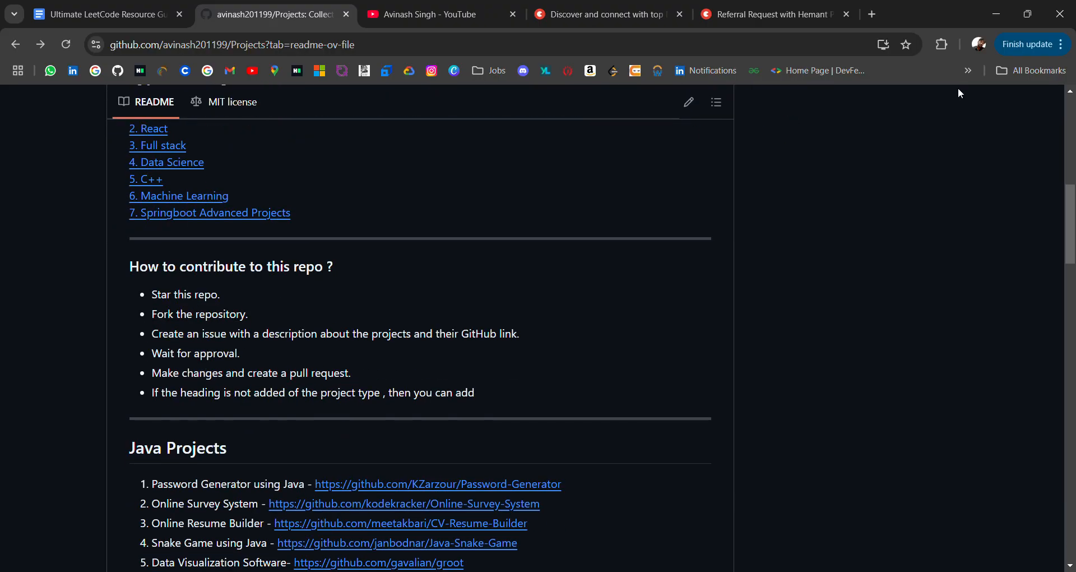
pyautogui.click(605, 13)
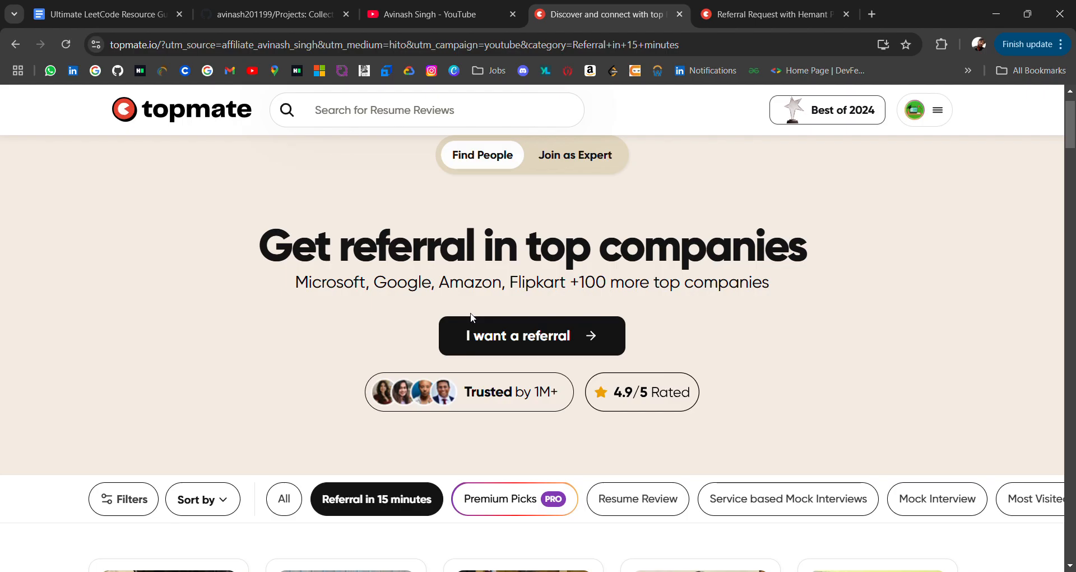
pyautogui.click(275, 14)
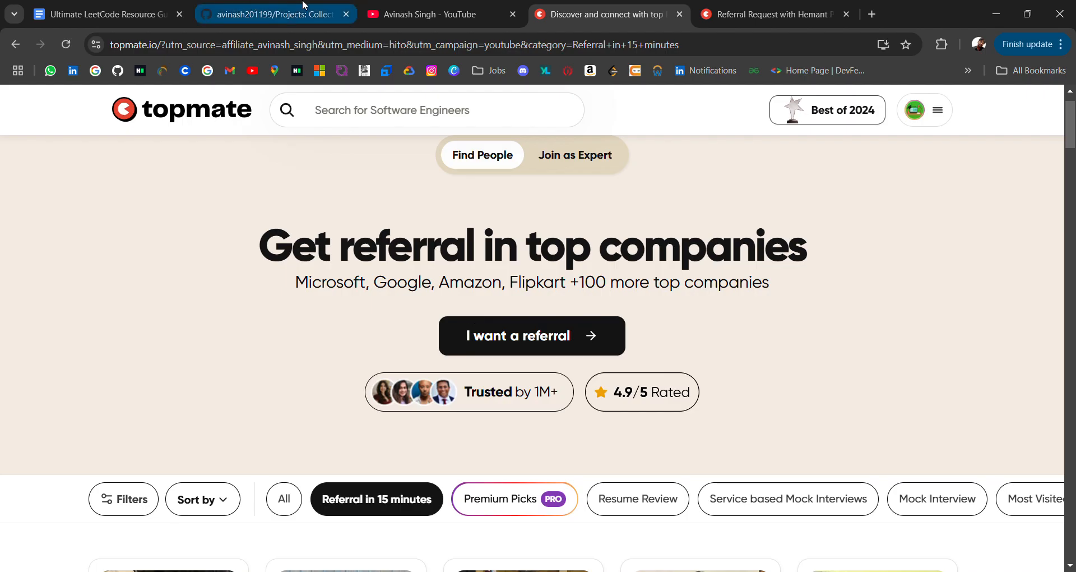